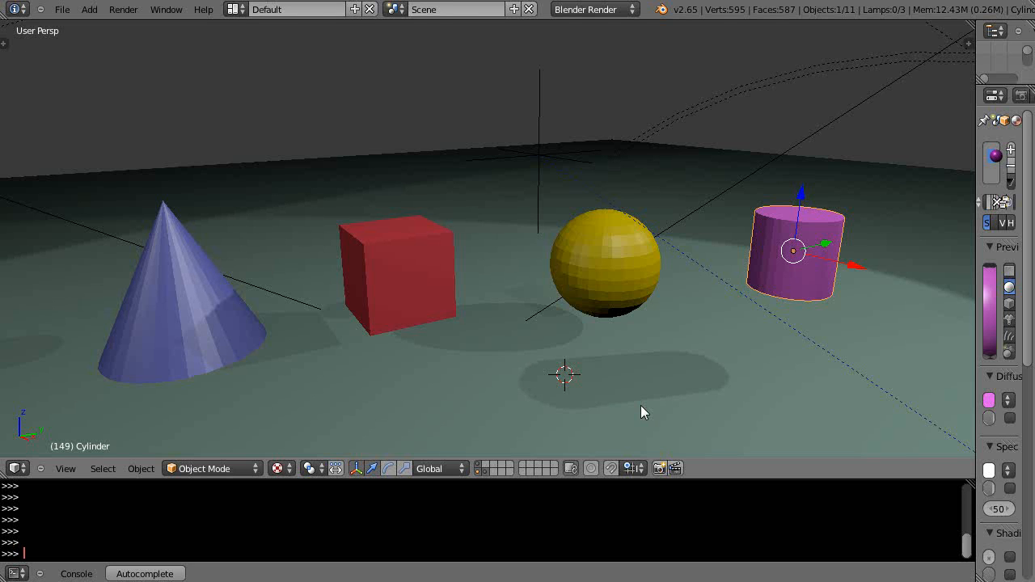
pyautogui.moveTo(641, 414)
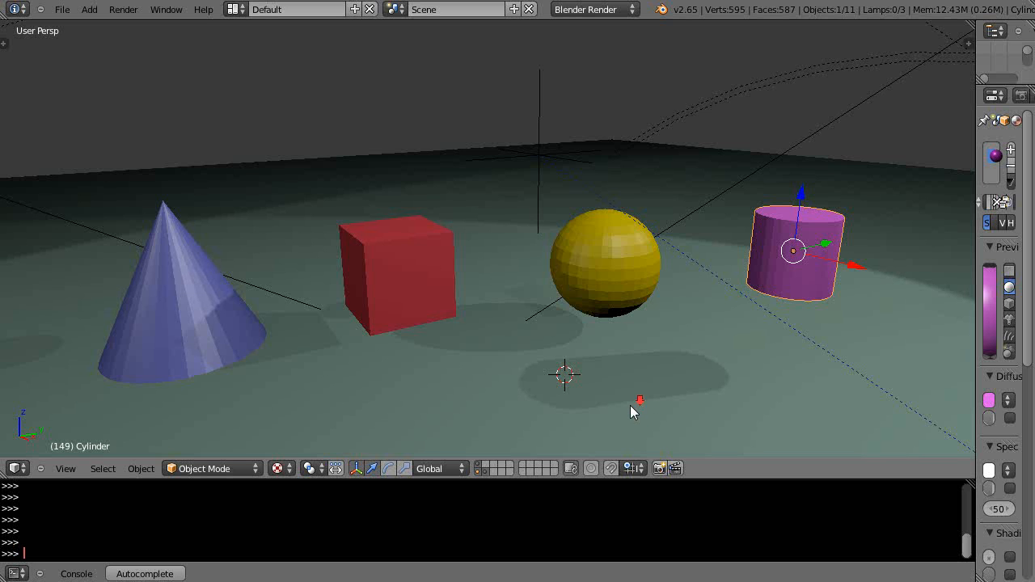
# Place the 3D cursor on the ground plane below the sphere.
pyautogui.click(630, 404)
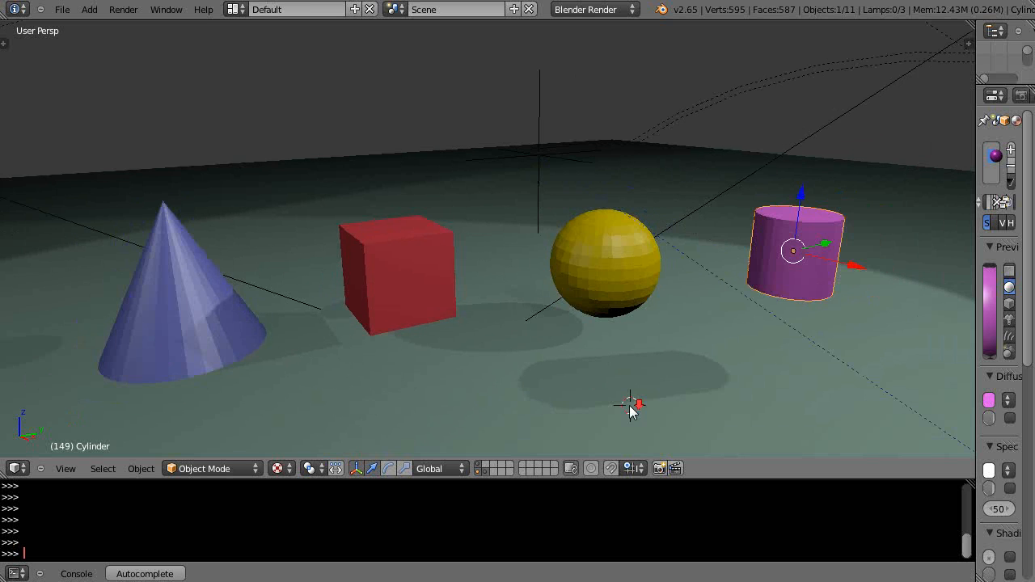
pyautogui.moveTo(816, 225)
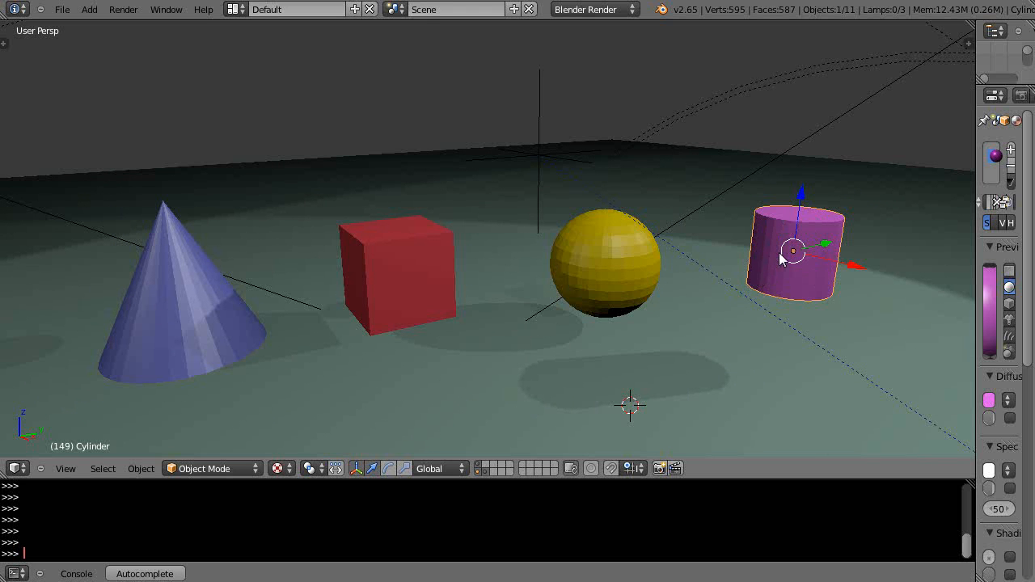
pyautogui.moveTo(929, 267)
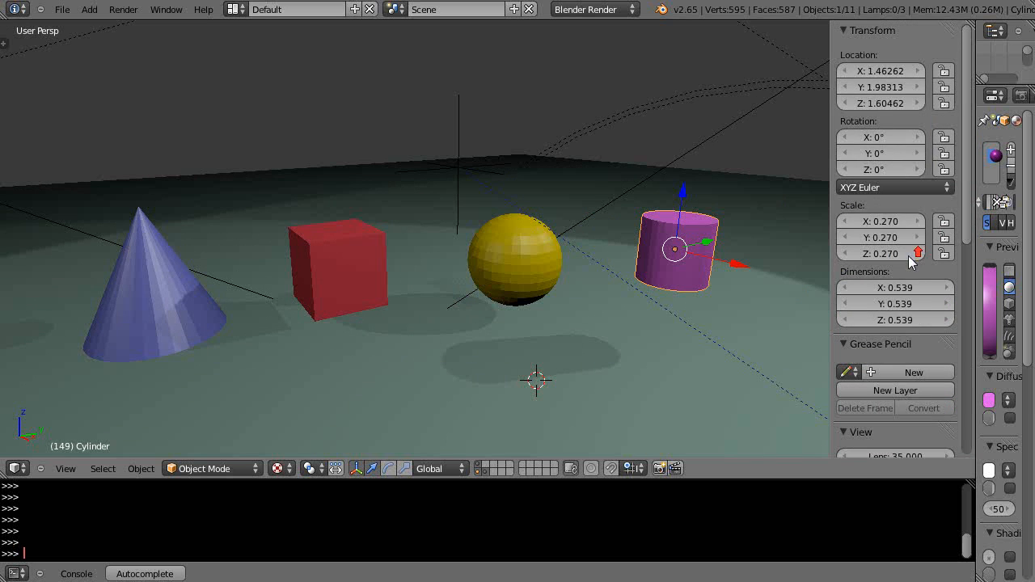
pyautogui.moveTo(880, 136)
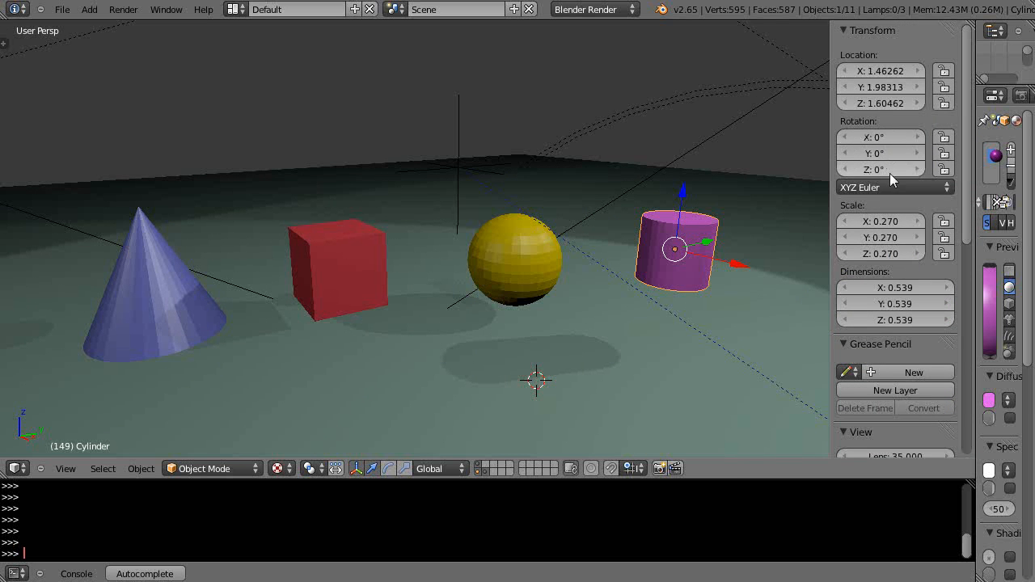
pyautogui.moveTo(731, 267)
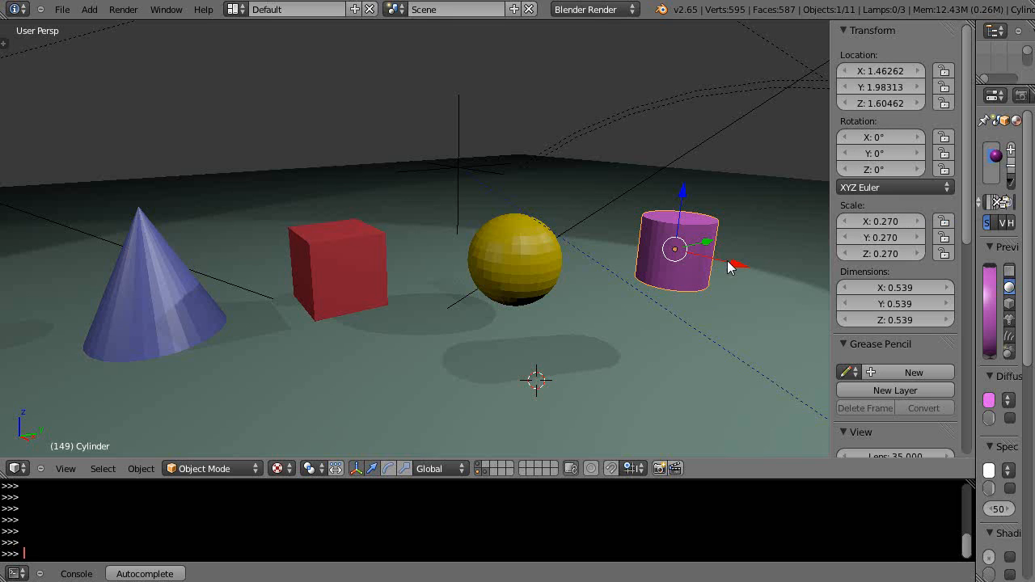
pyautogui.moveTo(736, 201)
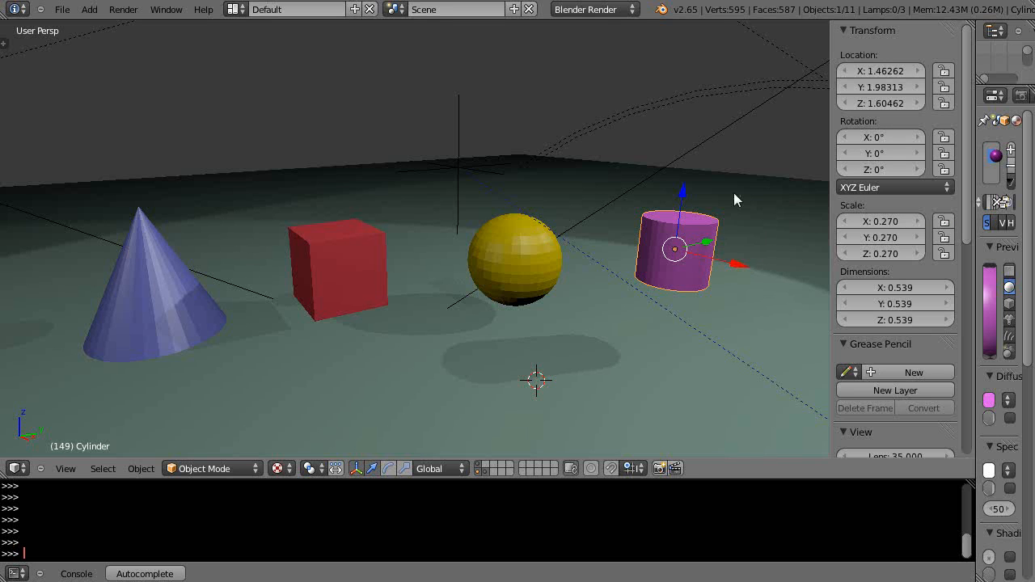
pyautogui.moveTo(724, 194)
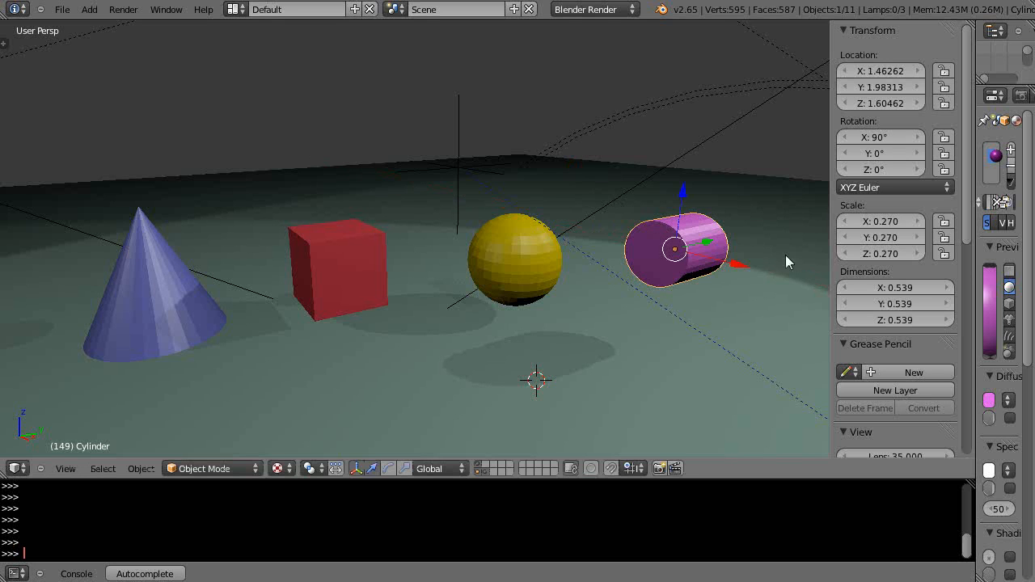
pyautogui.moveTo(791, 281)
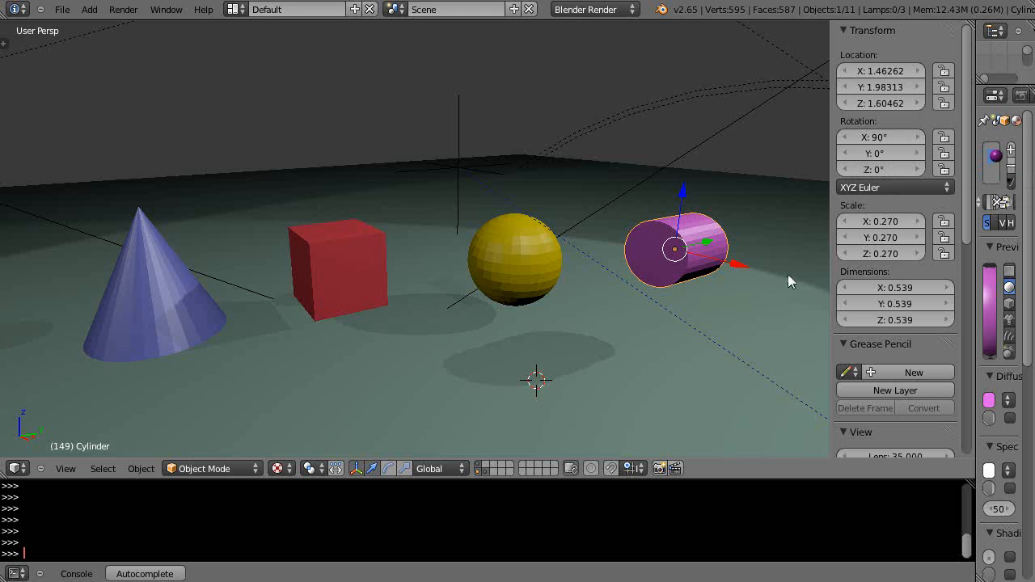
pyautogui.moveTo(906, 226)
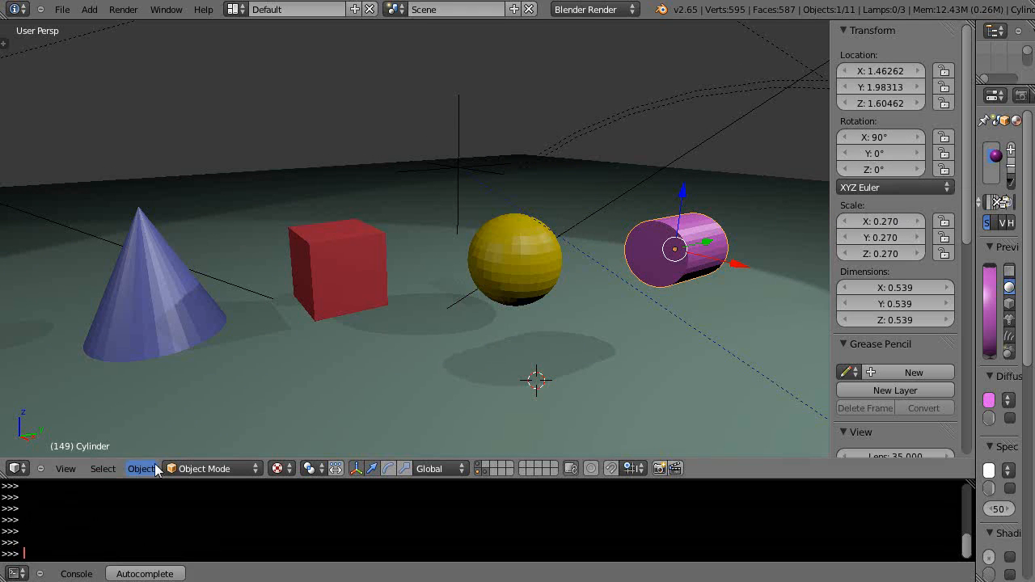
pyautogui.moveTo(178, 414)
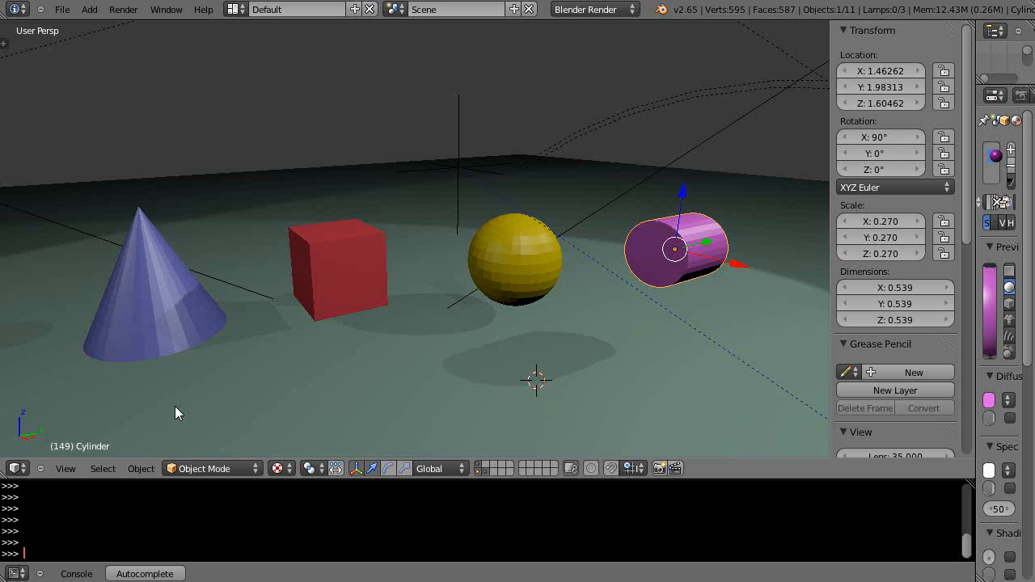
pyautogui.moveTo(647, 340)
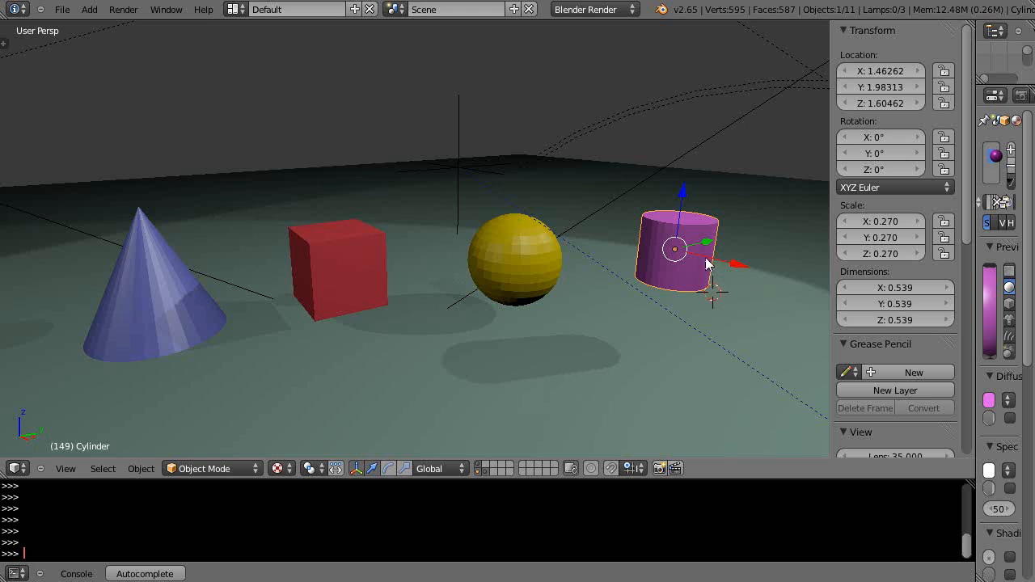
pyautogui.moveTo(711, 257)
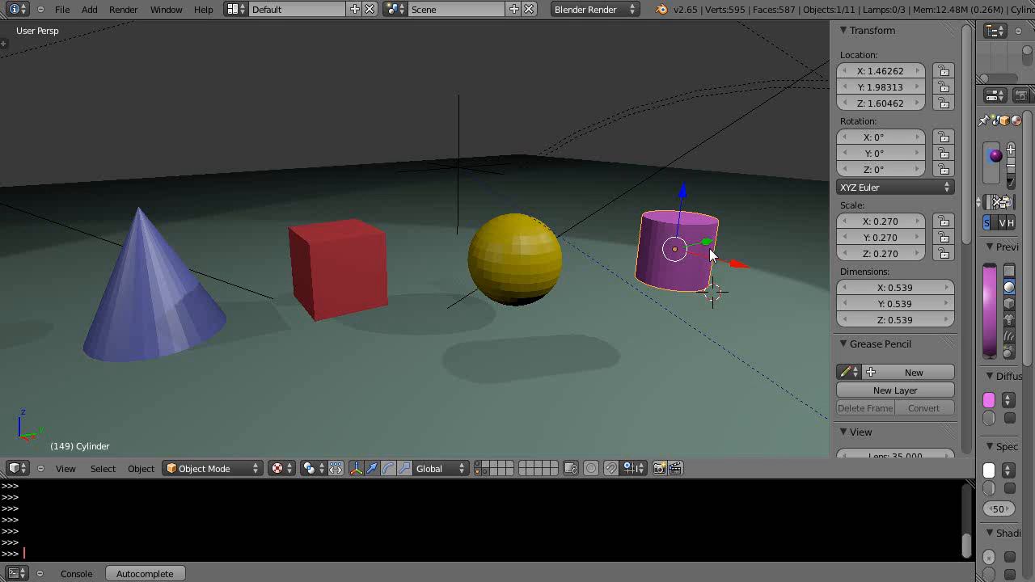
pyautogui.press('Tab')
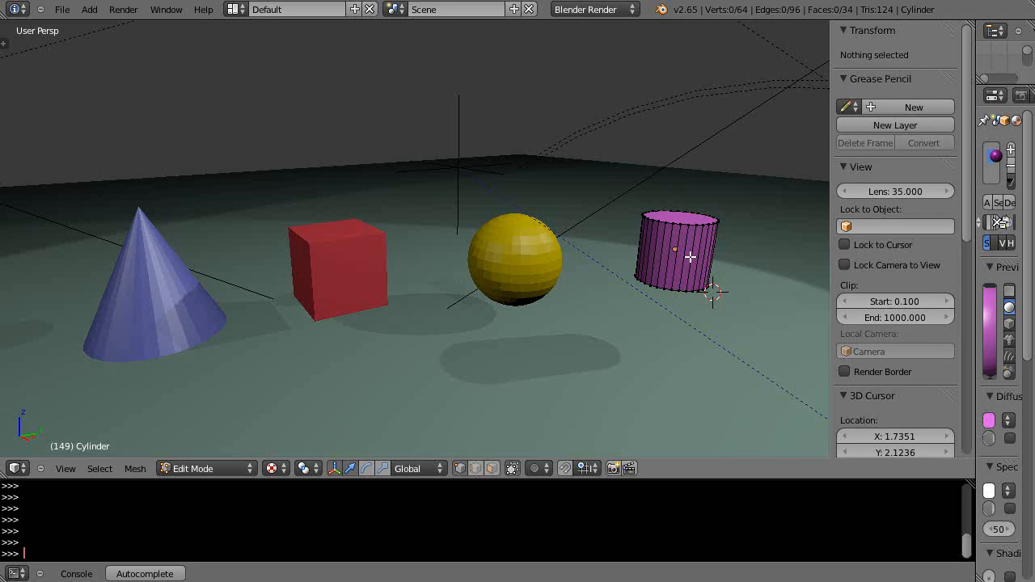
pyautogui.press('a')
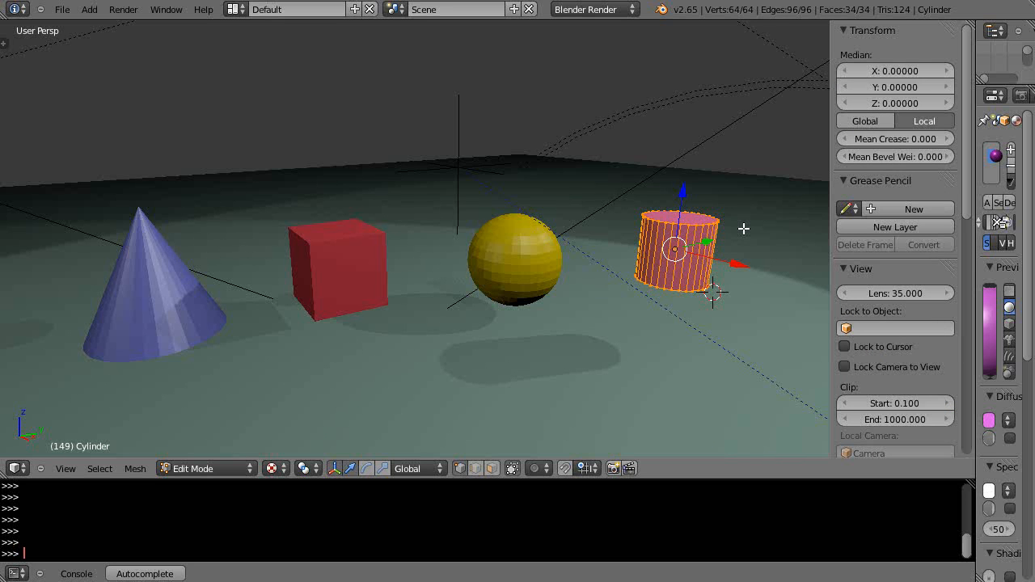
pyautogui.press('r')
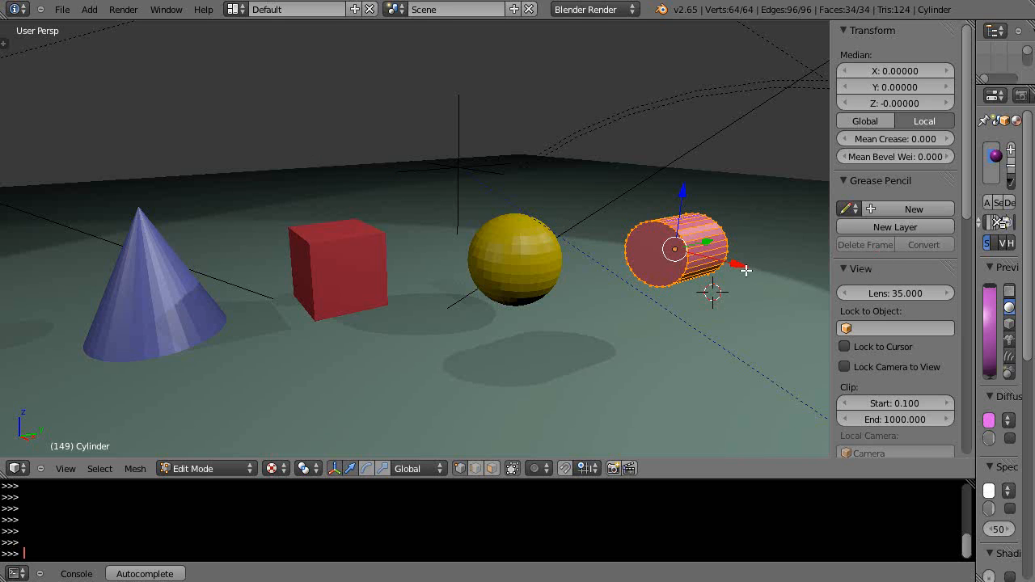
pyautogui.press('Tab')
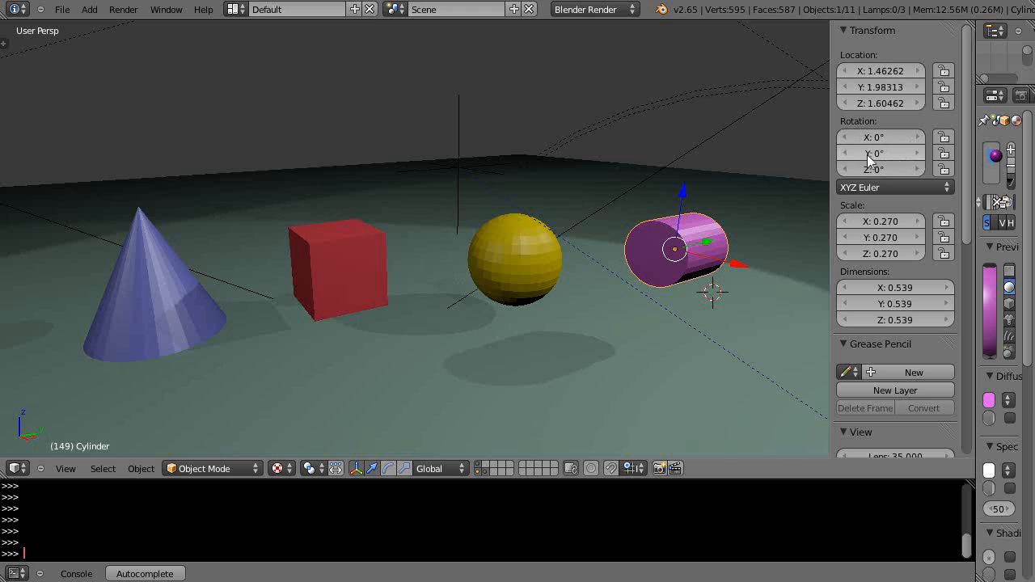
pyautogui.moveTo(698, 257)
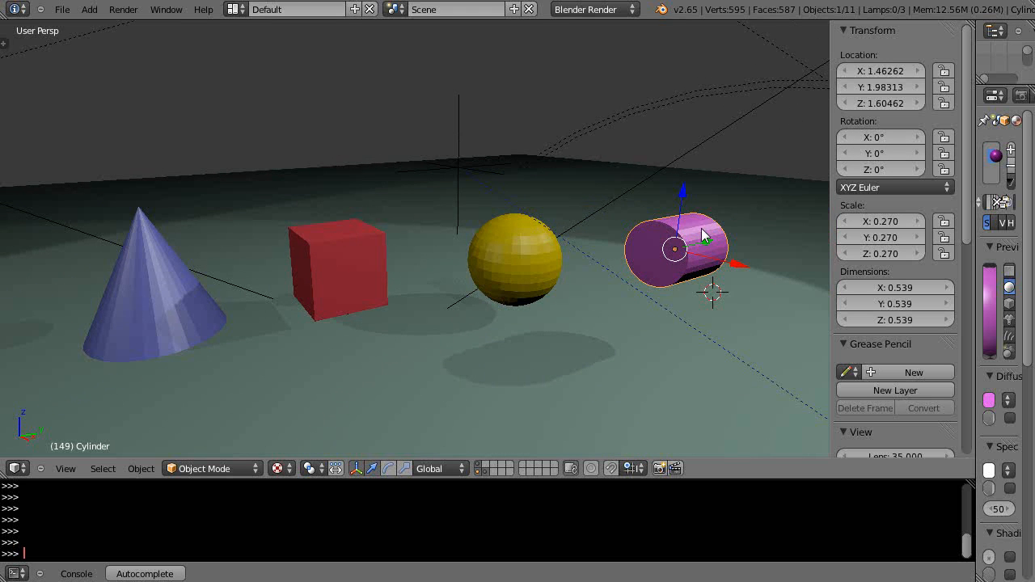
pyautogui.moveTo(746, 245)
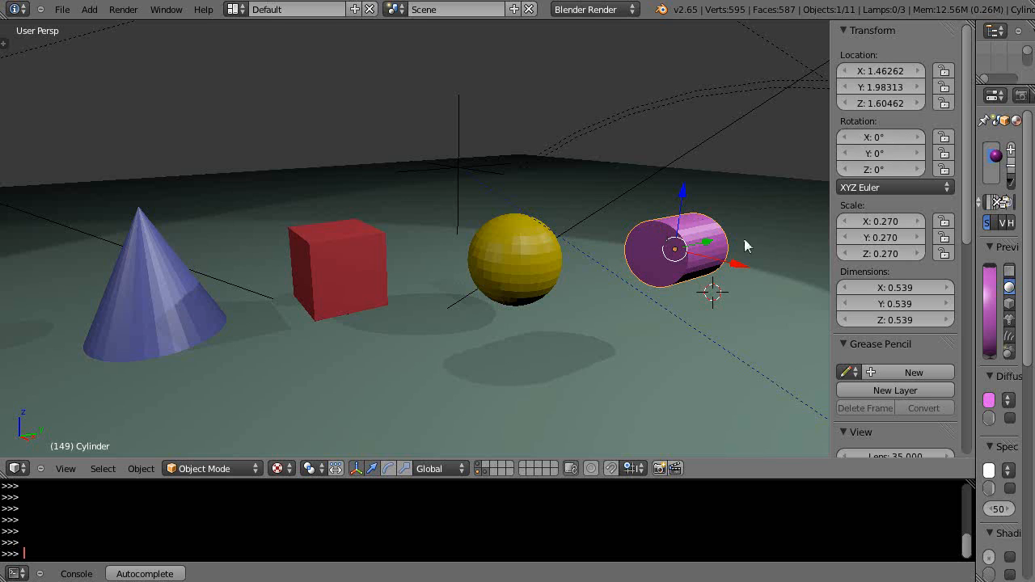
pyautogui.moveTo(709, 262)
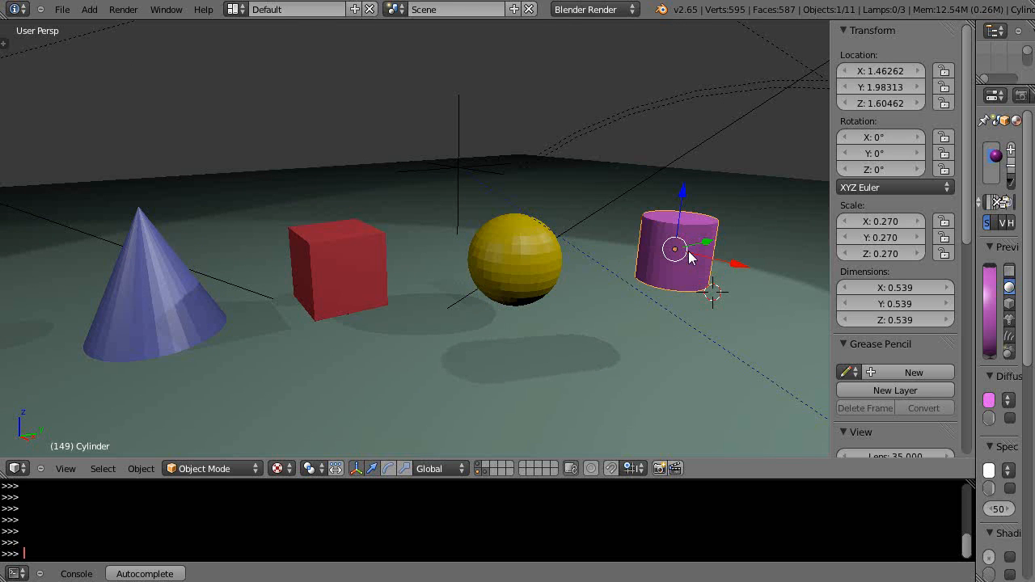
pyautogui.moveTo(708, 261)
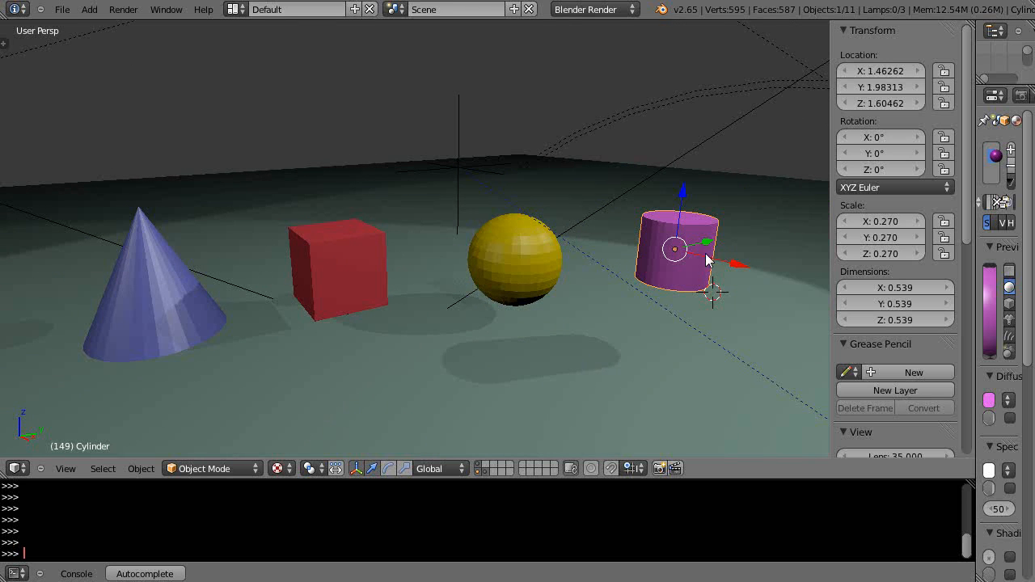
pyautogui.moveTo(718, 257)
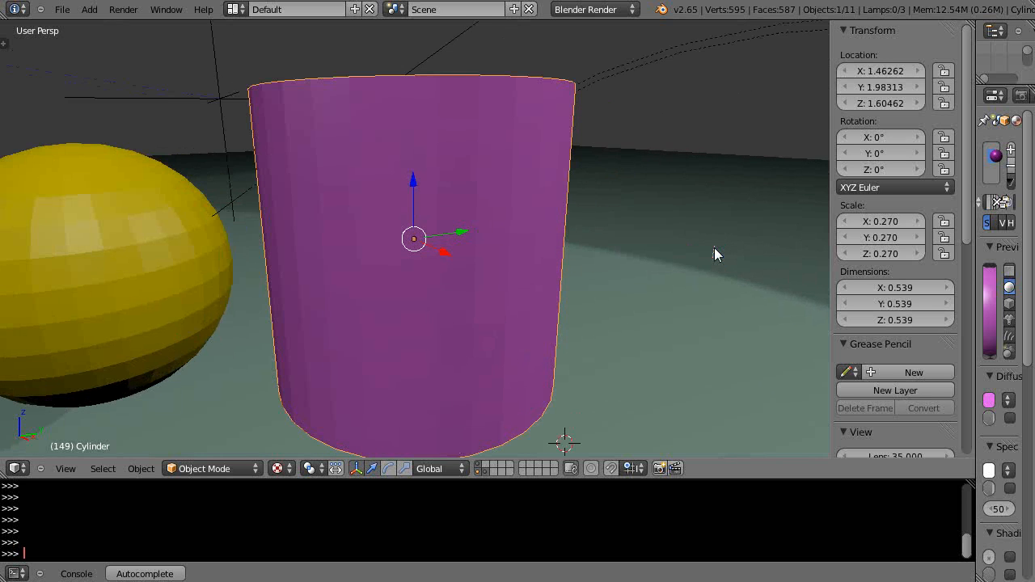
# Zoom on the cylinder and enter Edit Mode with all its vertices selected.
pyautogui.scroll(-3)
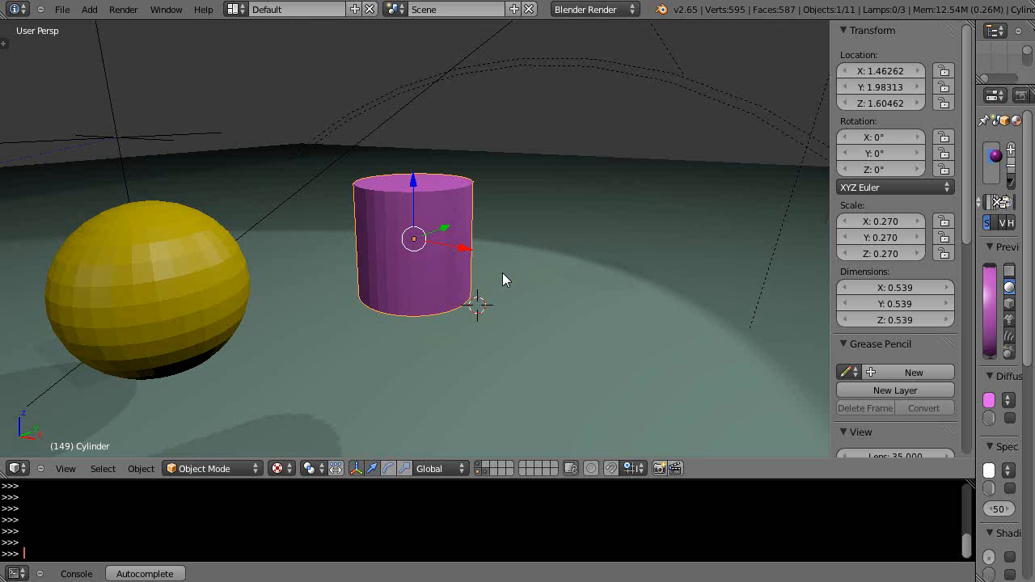
pyautogui.moveTo(547, 281)
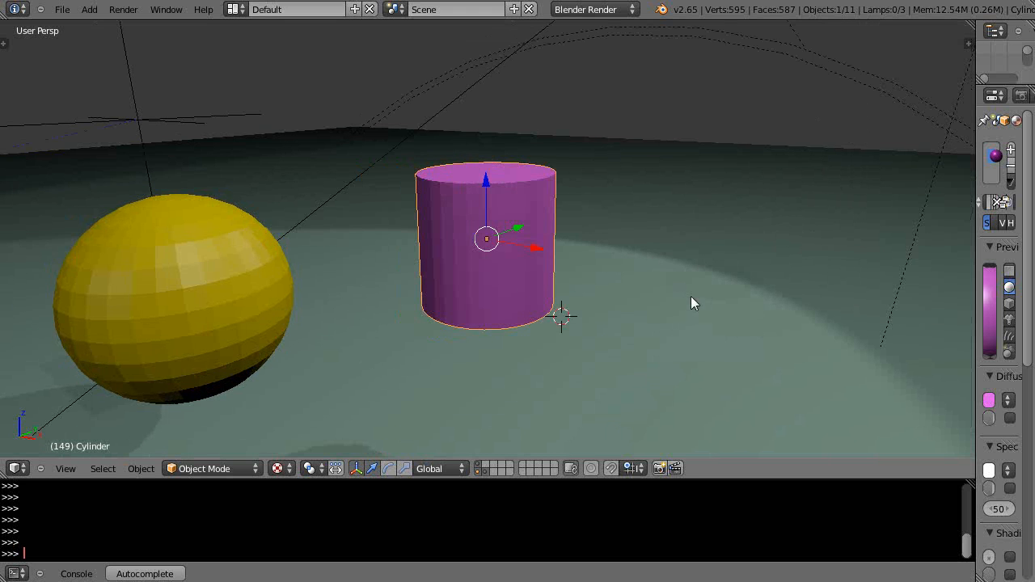
pyautogui.press('Tab')
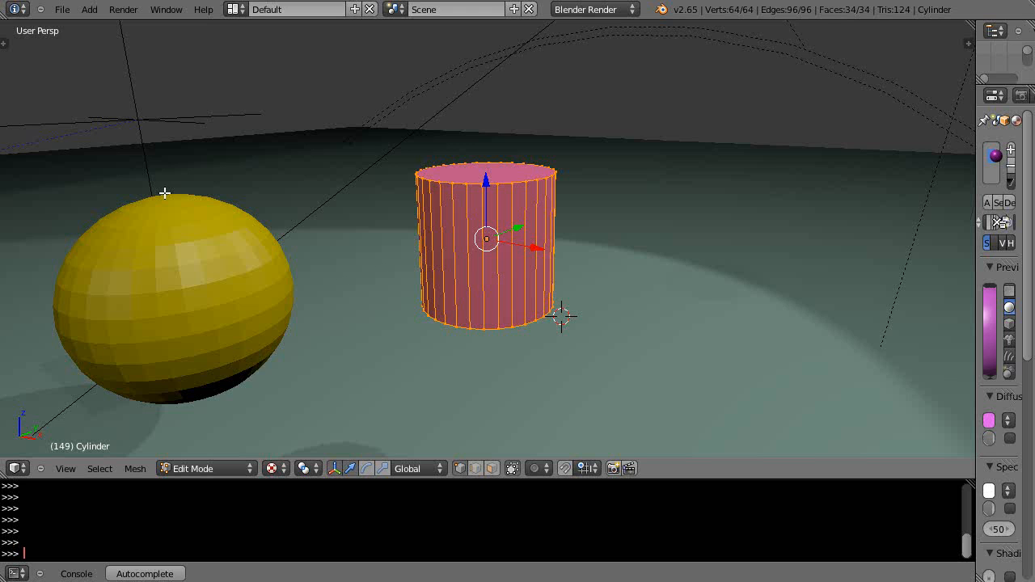
# Use Loop Cut and Slide with a raised cut count to ring the cylinder's middle.
pyautogui.click(136, 469)
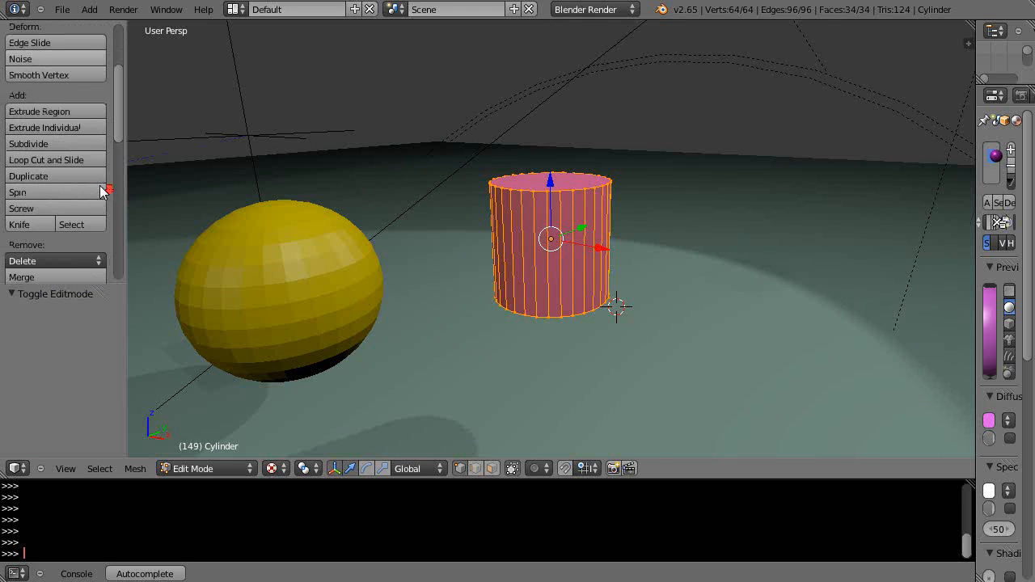
pyautogui.moveTo(50, 160)
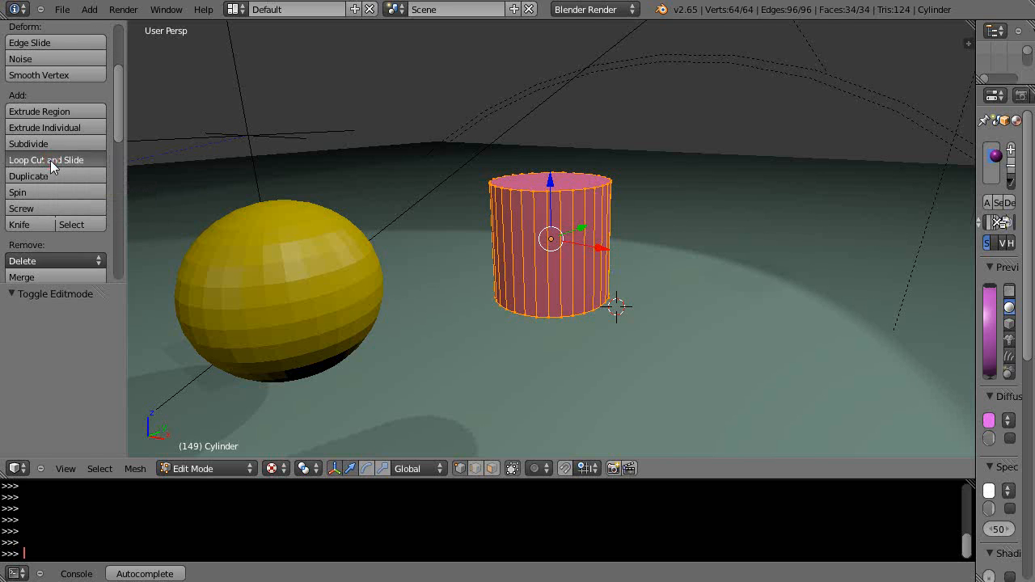
pyautogui.click(45, 161)
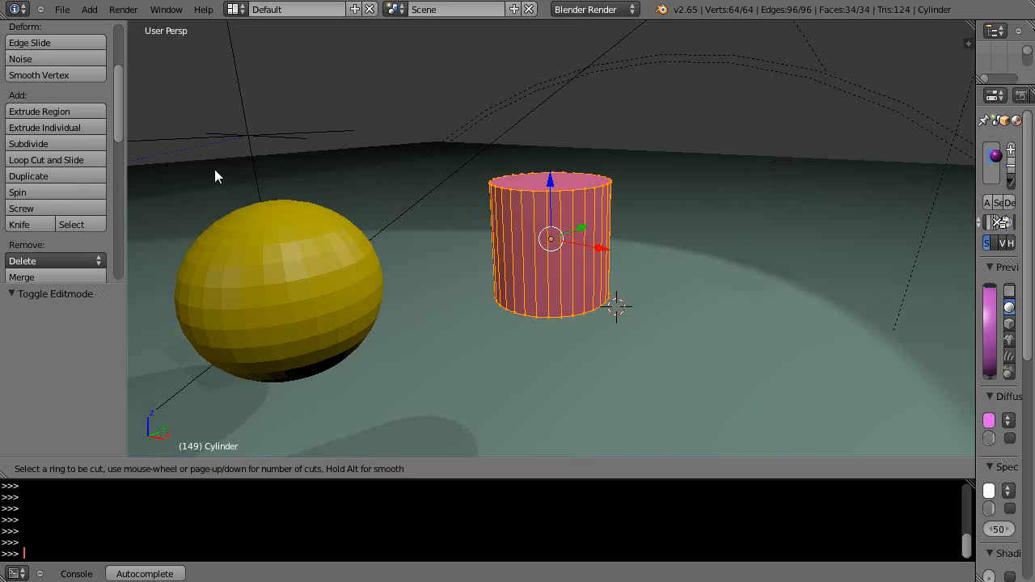
pyautogui.moveTo(466, 227)
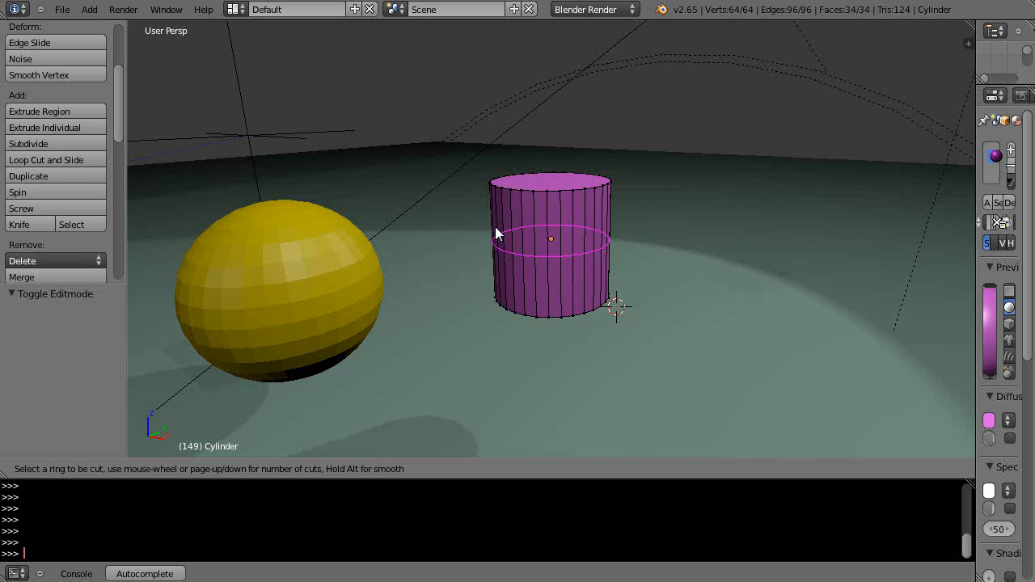
pyautogui.moveTo(499, 227)
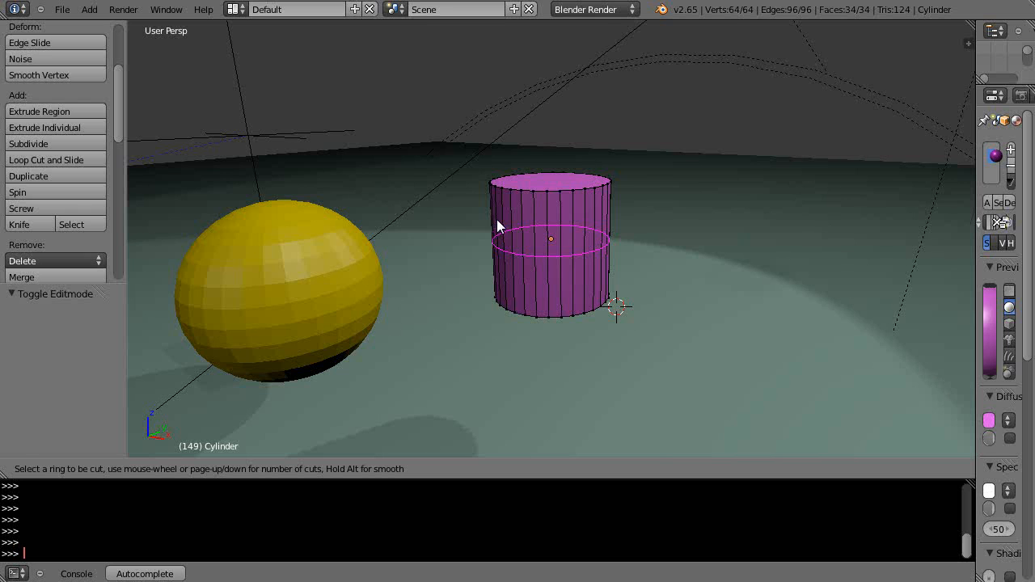
pyautogui.moveTo(510, 194)
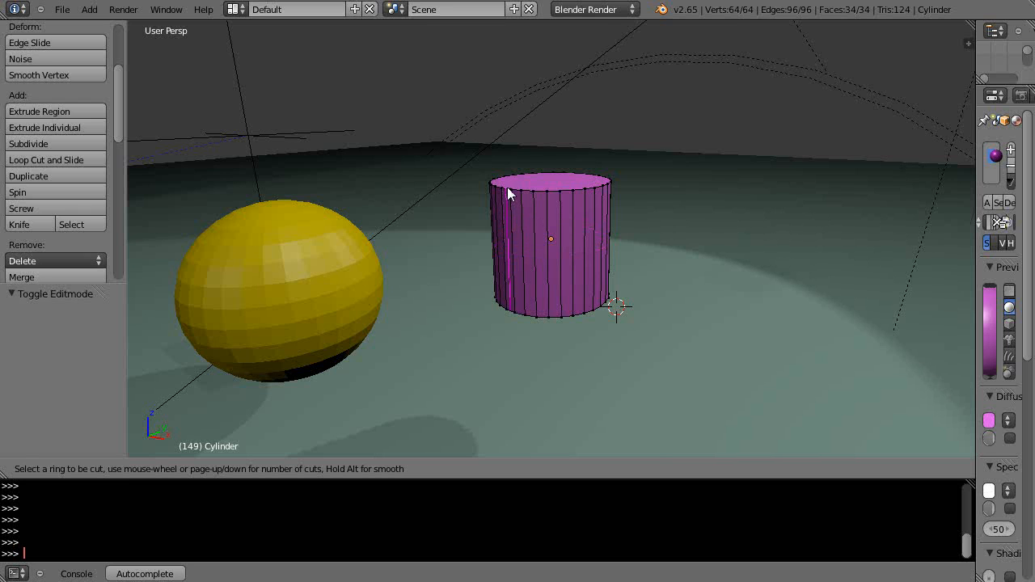
pyautogui.moveTo(517, 213)
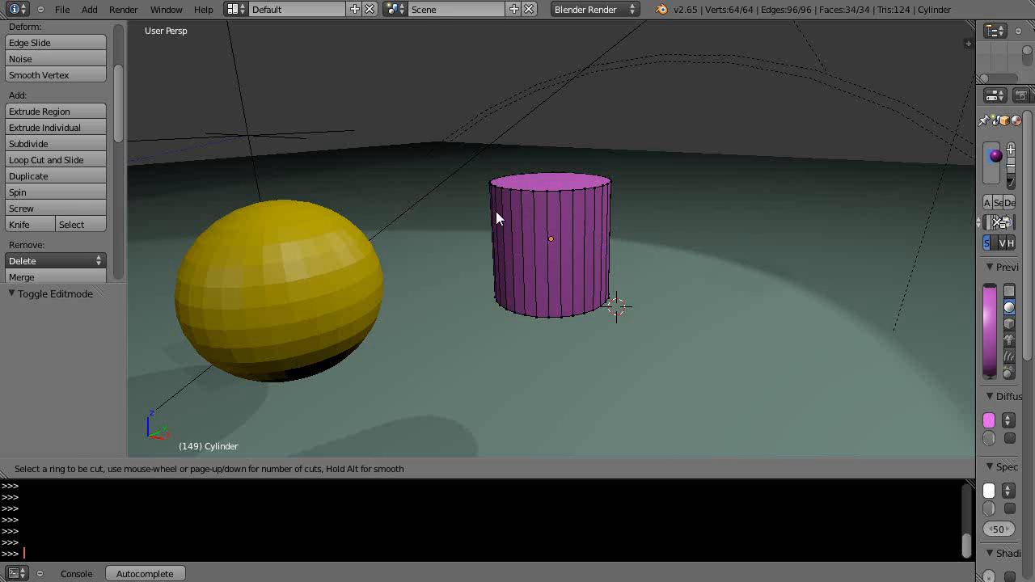
pyautogui.moveTo(501, 233)
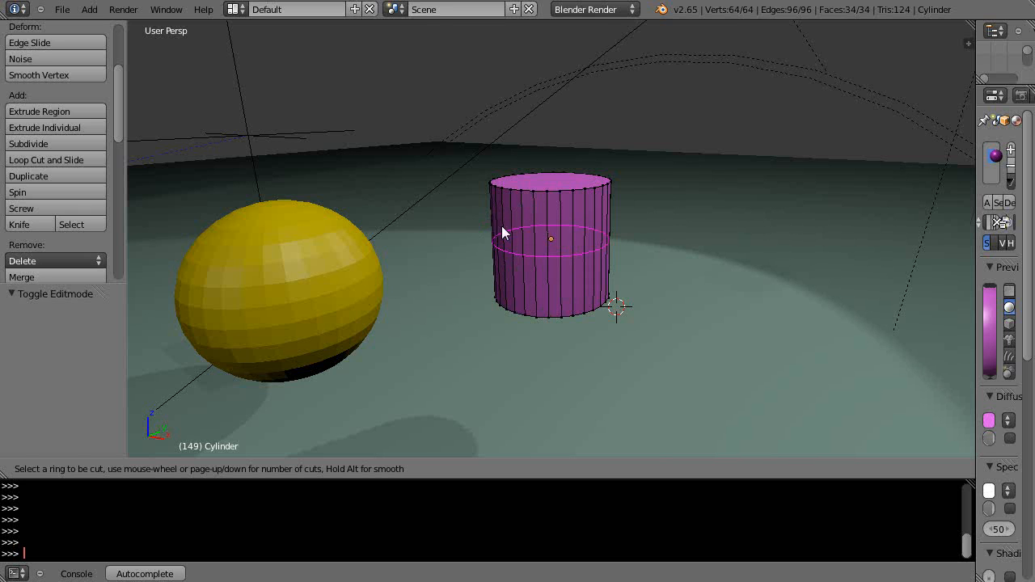
pyautogui.moveTo(526, 187)
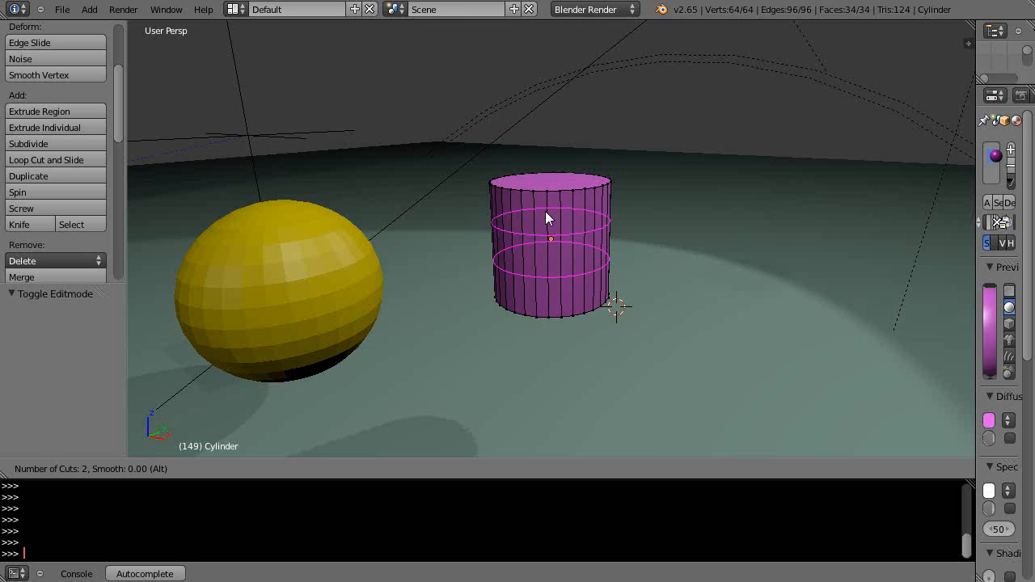
pyautogui.scroll(3)
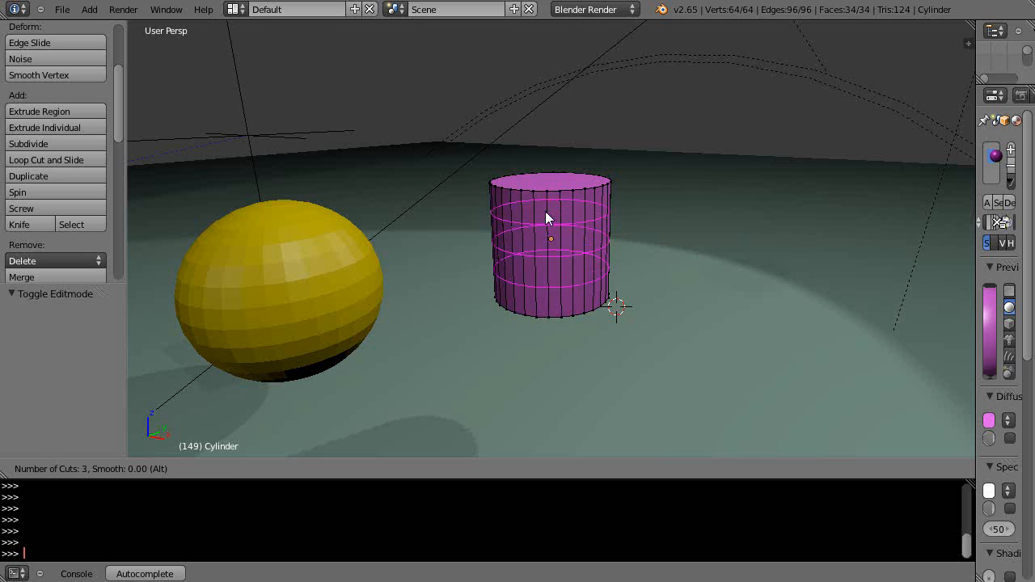
pyautogui.scroll(3)
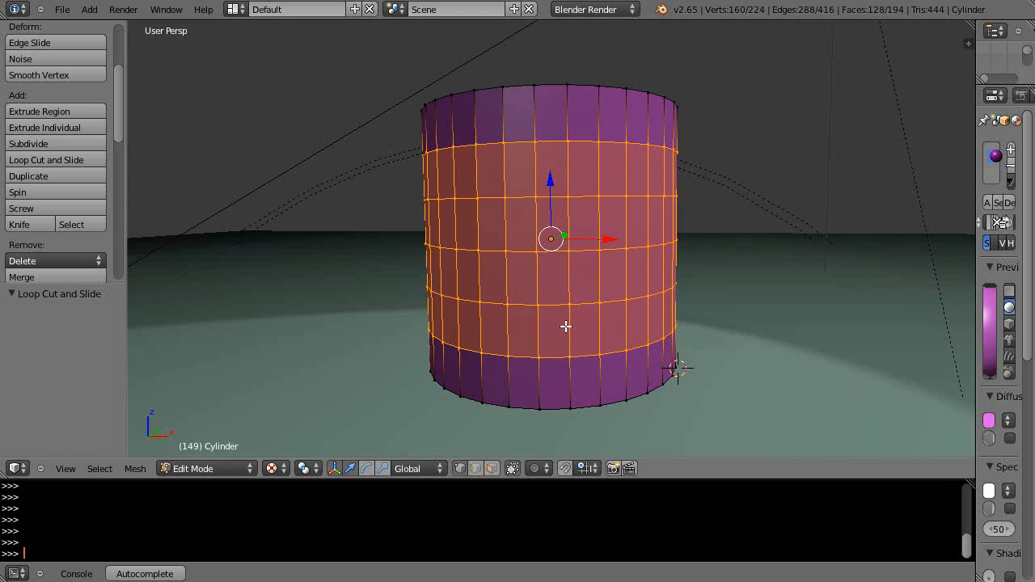
# Deselect all, pick a lower edge loop, and return the cylinder to Object Mode.
pyautogui.press('a')
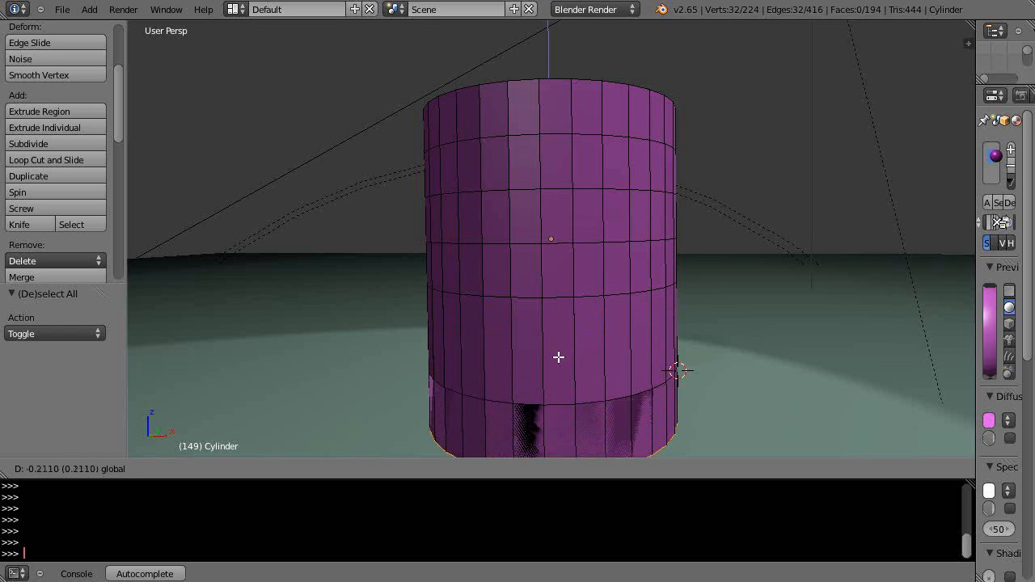
pyautogui.moveTo(565, 265)
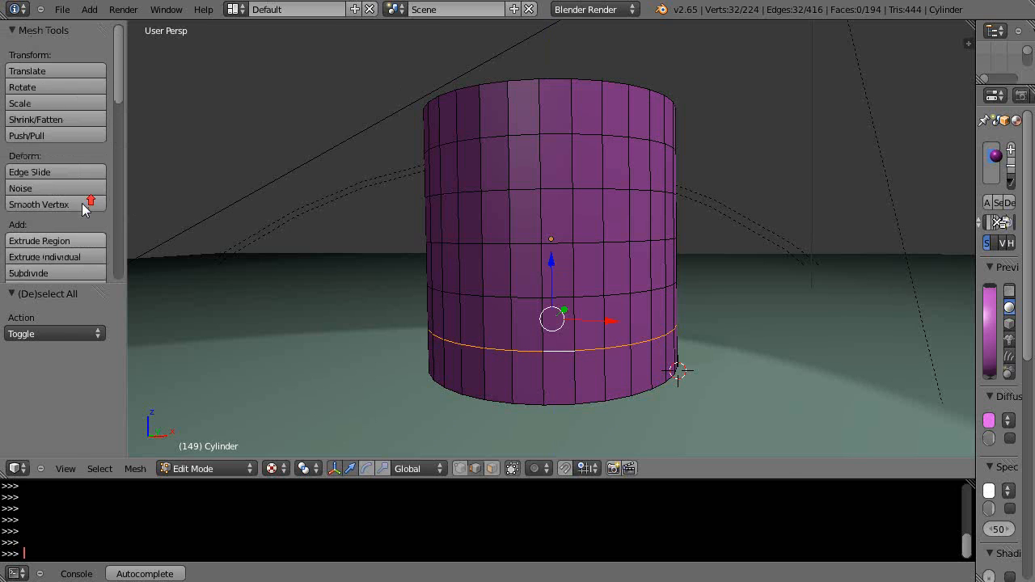
pyautogui.moveTo(55, 177)
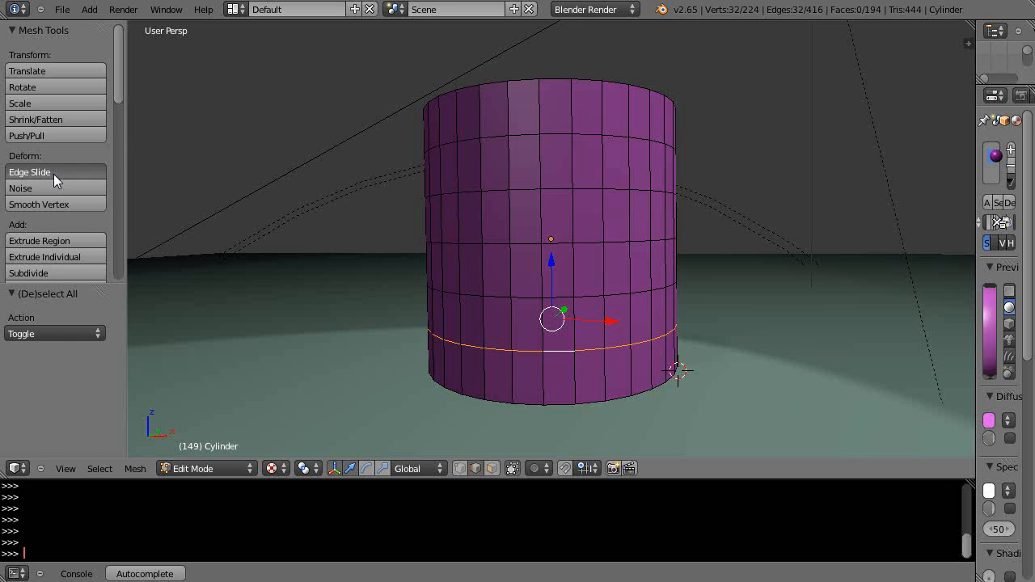
pyautogui.click(29, 172)
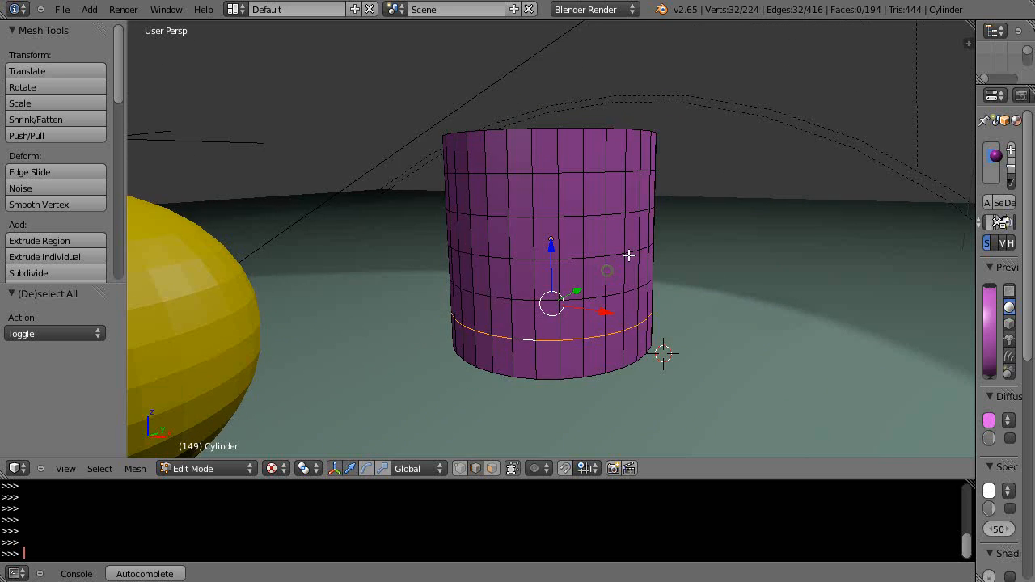
pyautogui.press('Tab')
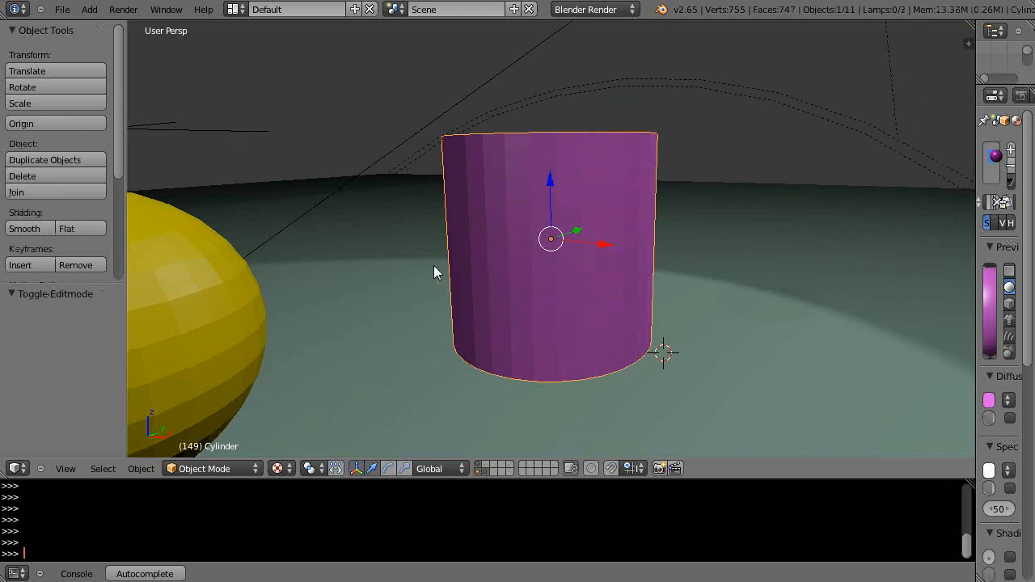
# Select the yellow sphere and orbit to view it among the other objects.
pyautogui.click(202, 301)
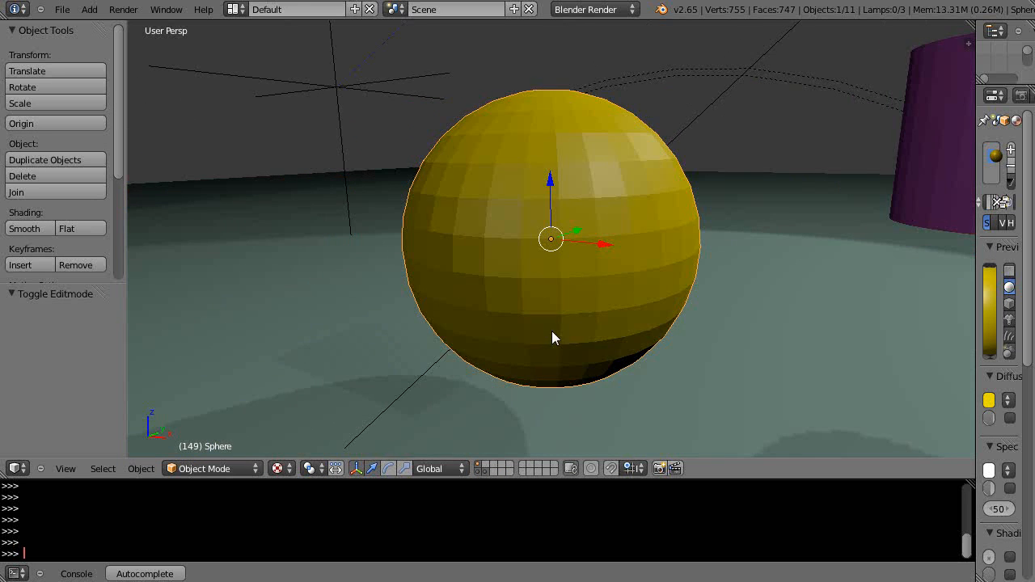
pyautogui.moveTo(566, 339); pyautogui.dragTo(550, 307)
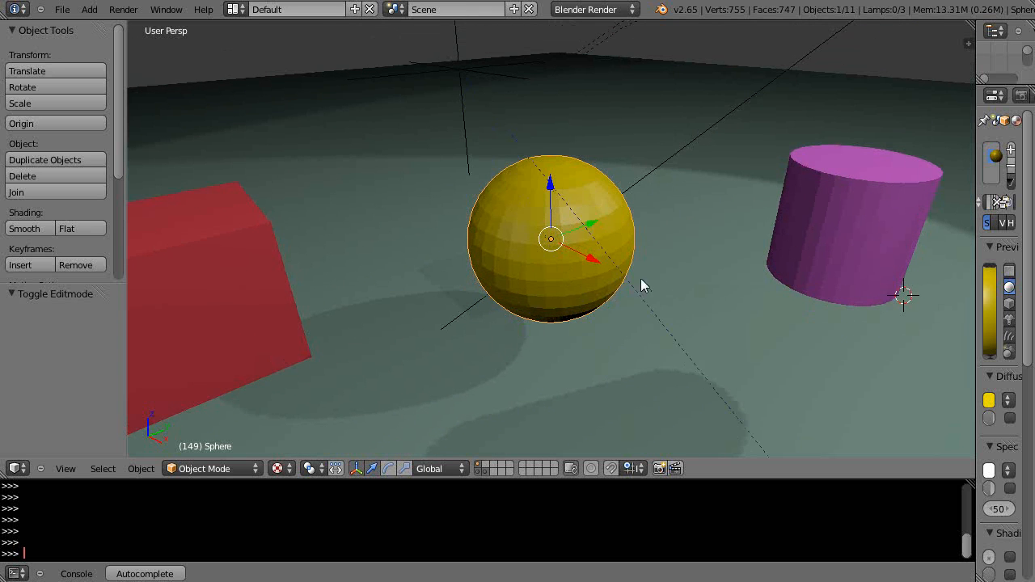
pyautogui.moveTo(558, 262)
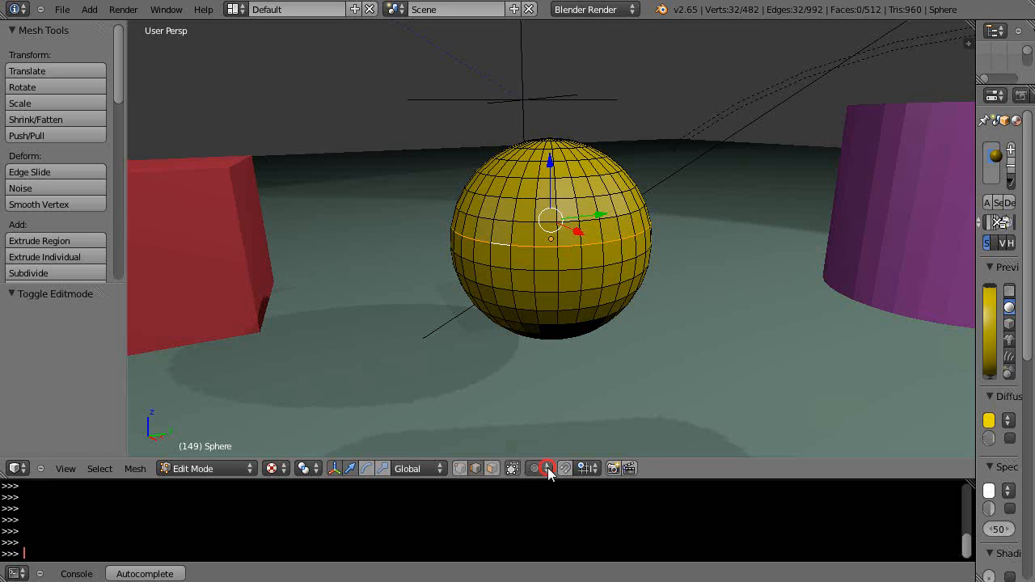
# Enable proportional editing, move the sphere's loop along Z adjusting falloff size, then leave Edit Mode.
pyautogui.click(548, 469)
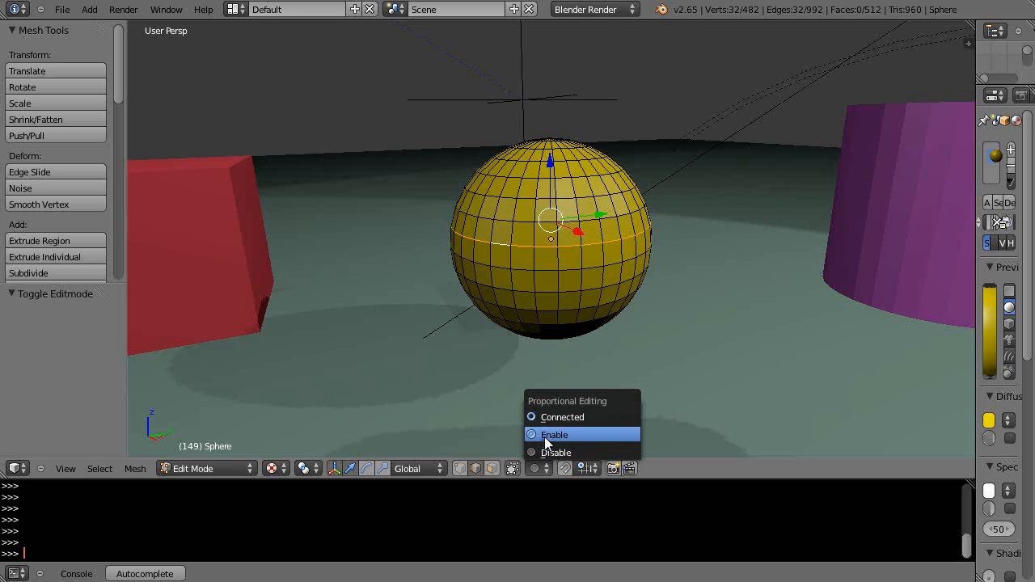
pyautogui.click(553, 435)
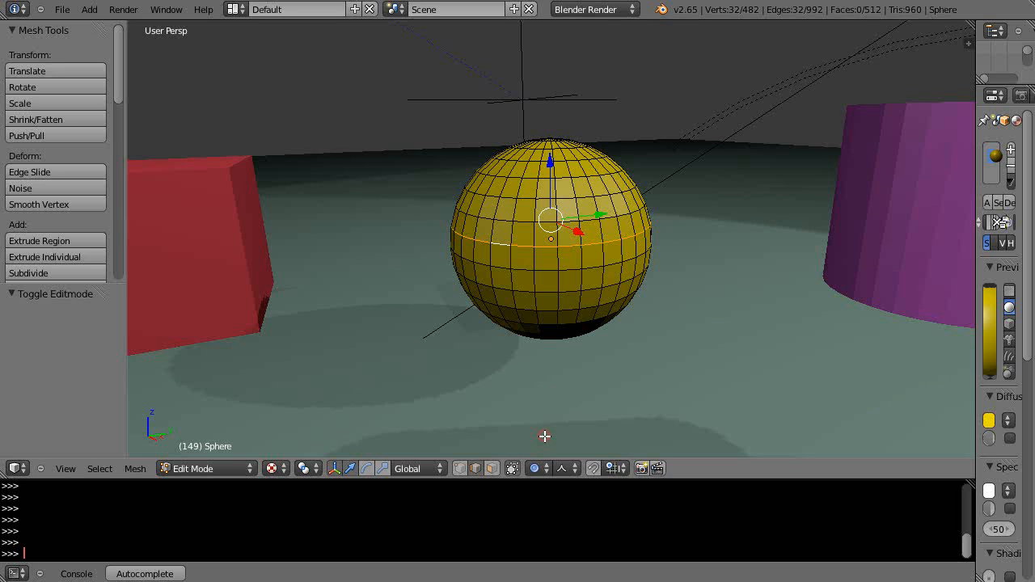
pyautogui.moveTo(549, 165)
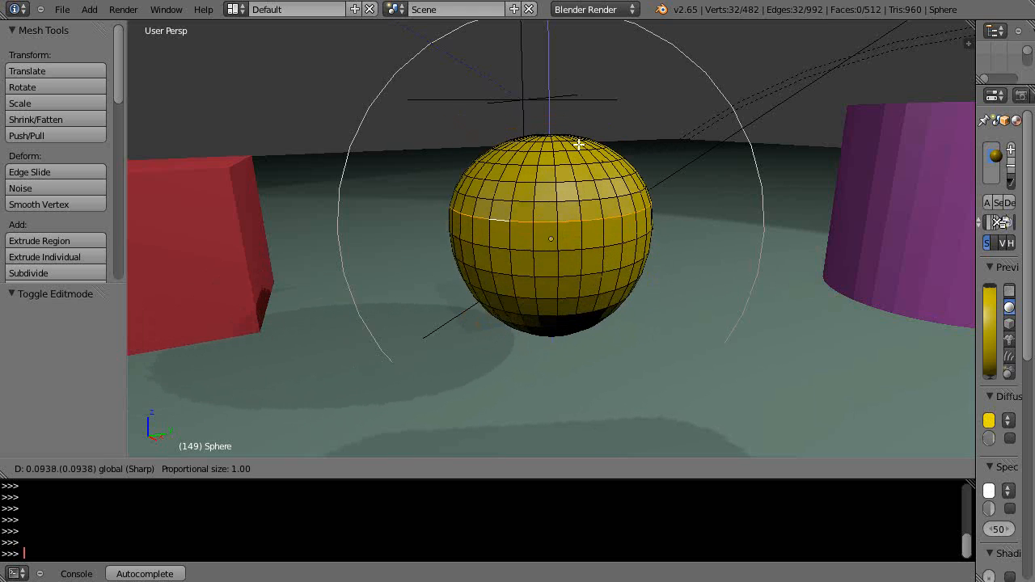
pyautogui.moveTo(590, 168)
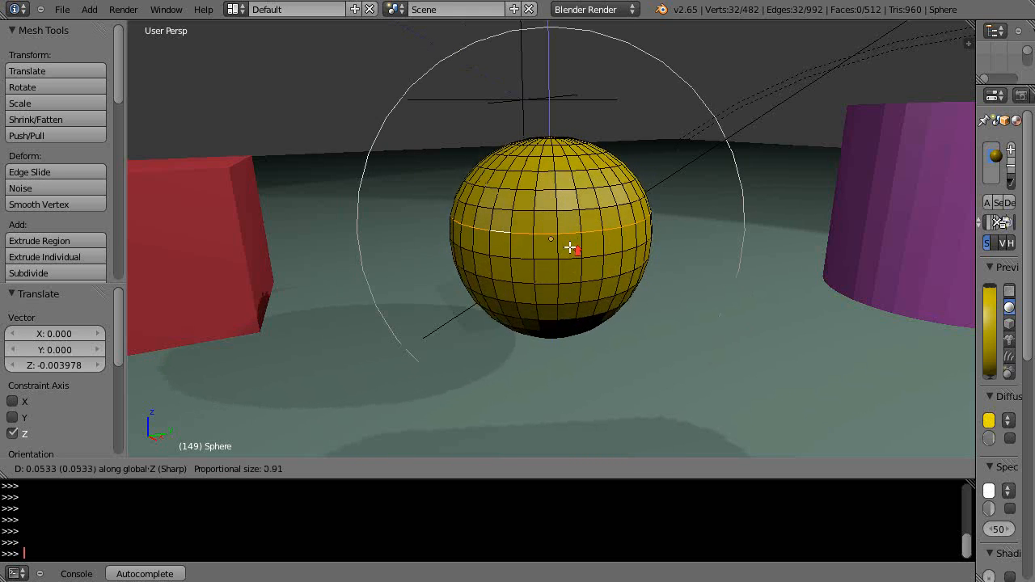
pyautogui.moveTo(566, 217)
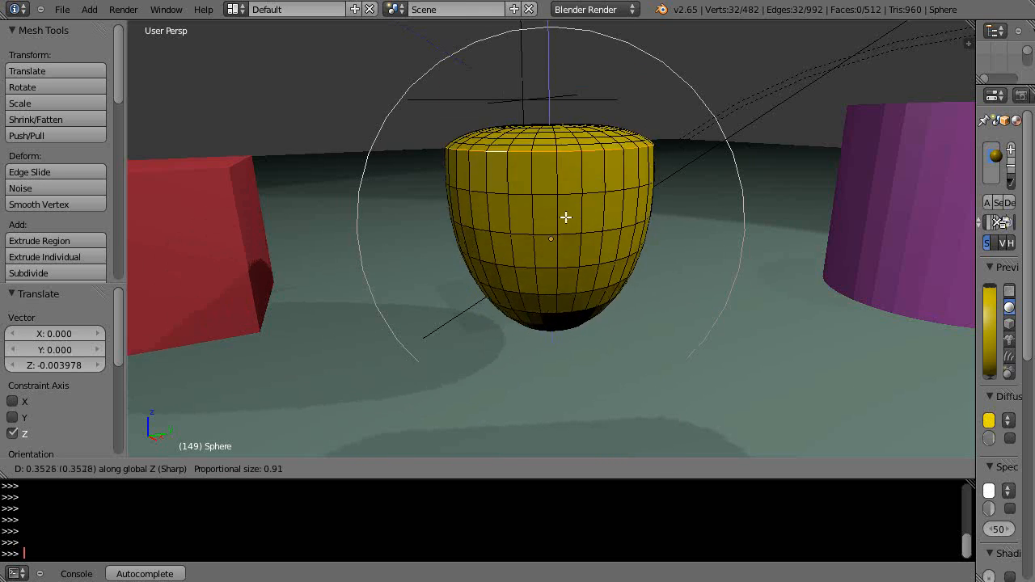
pyautogui.moveTo(572, 245)
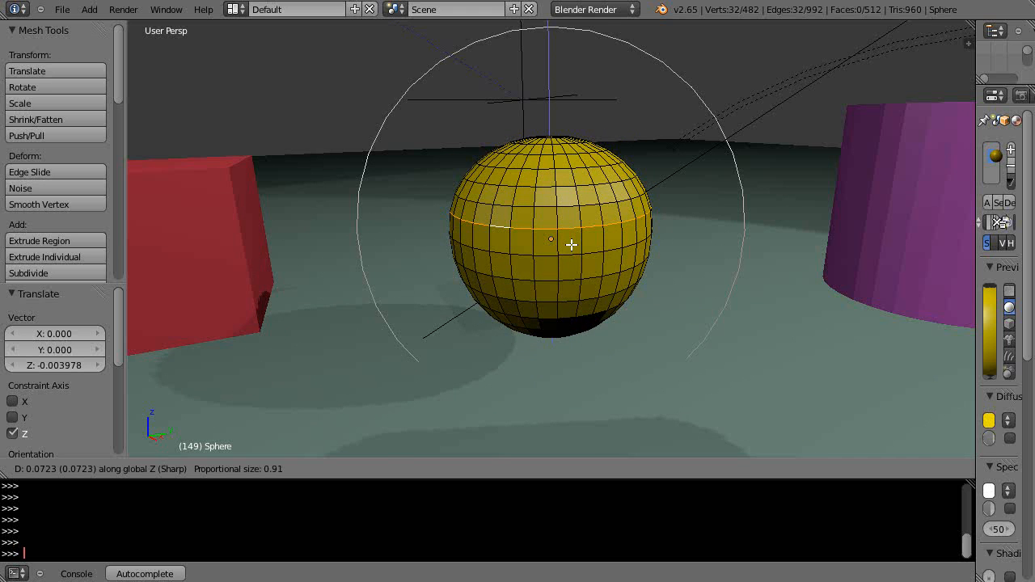
pyautogui.scroll(-3)
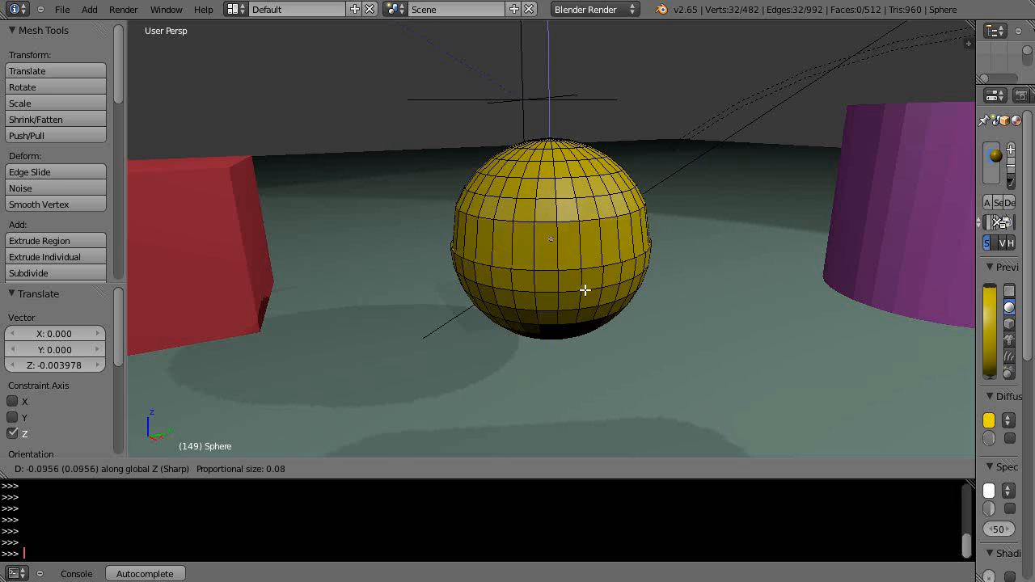
pyautogui.moveTo(592, 249)
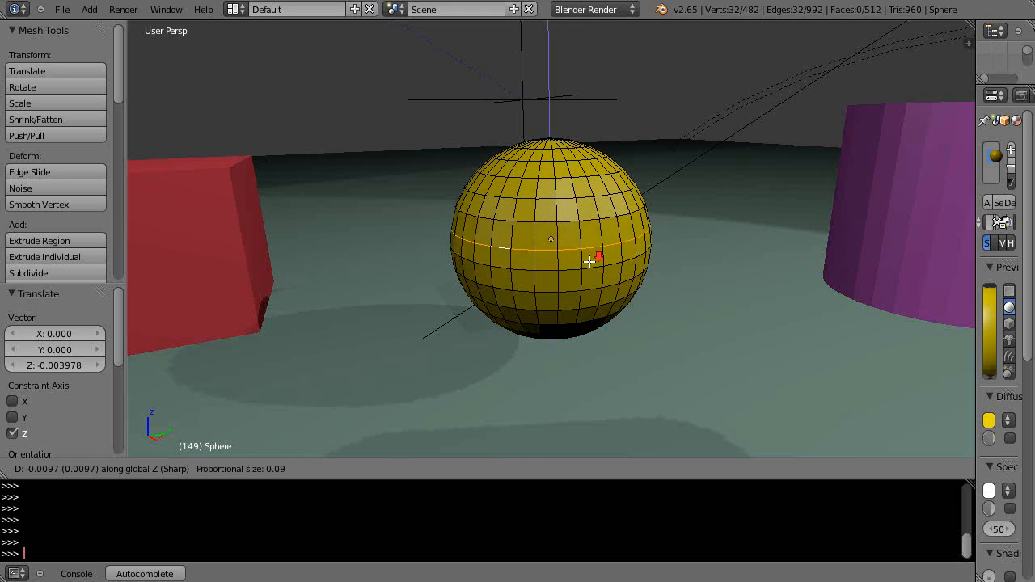
pyautogui.scroll(3)
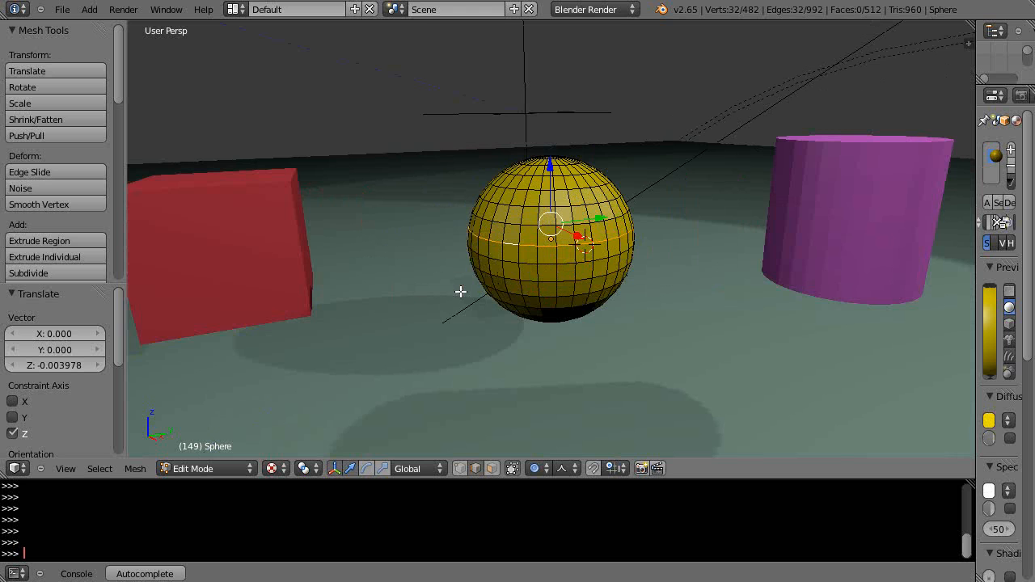
pyautogui.press('Tab')
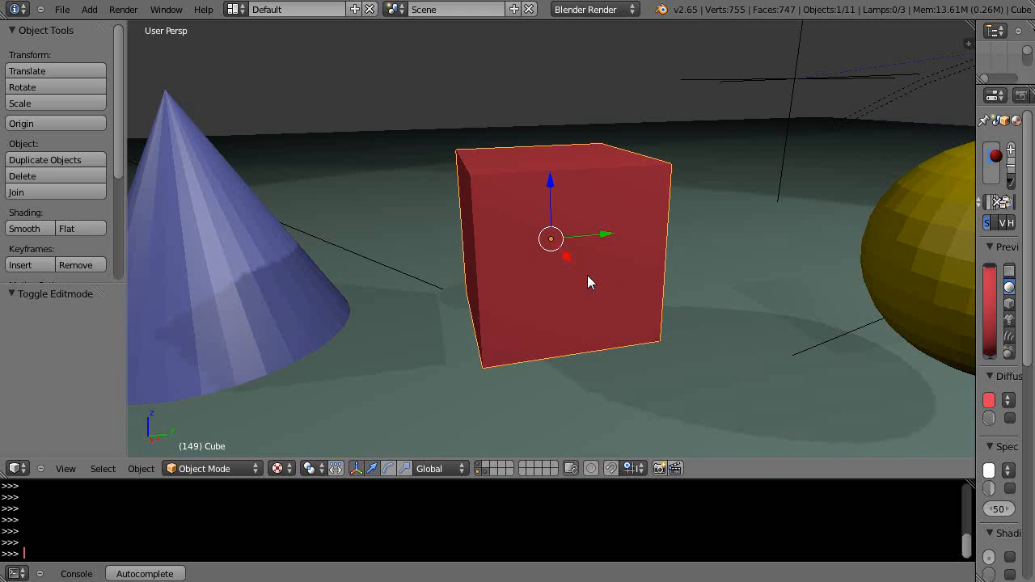
pyautogui.moveTo(532, 285)
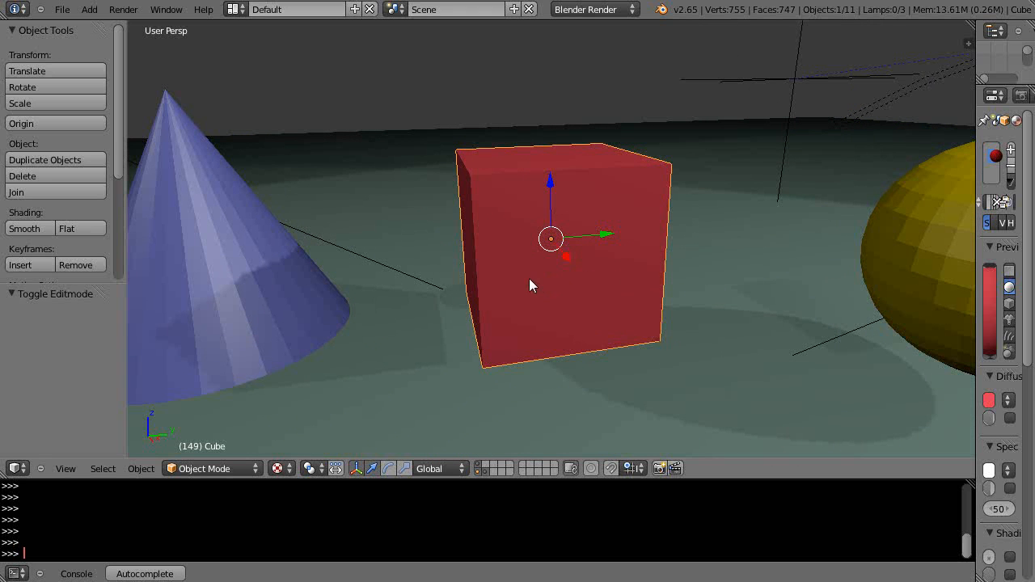
pyautogui.moveTo(519, 249)
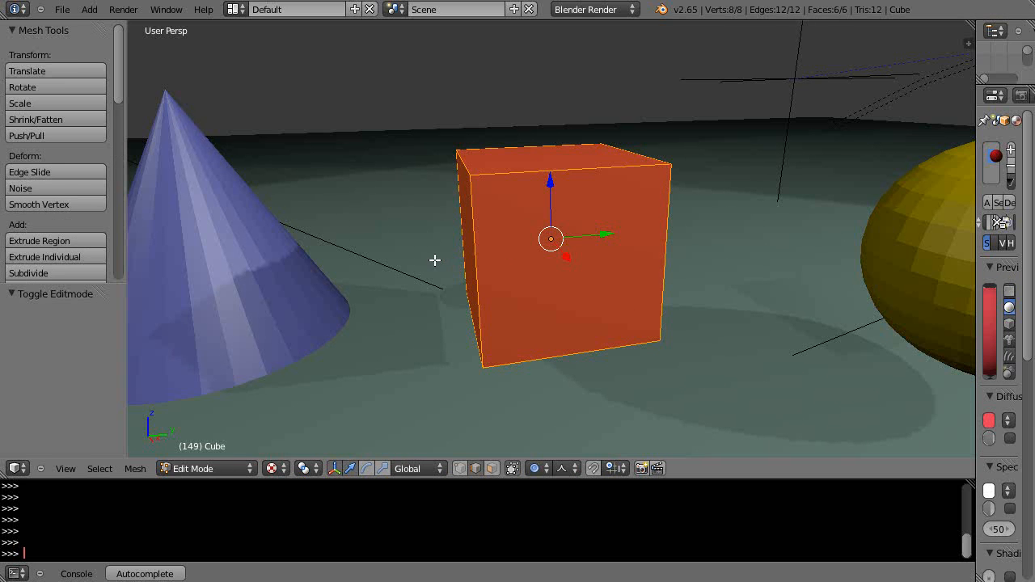
pyautogui.moveTo(450, 262)
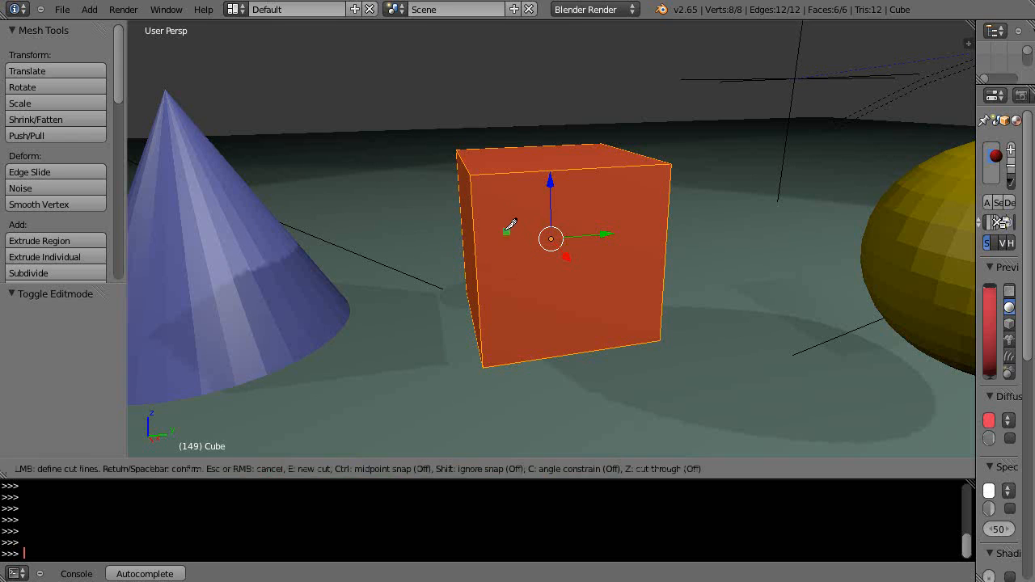
pyautogui.moveTo(492, 257)
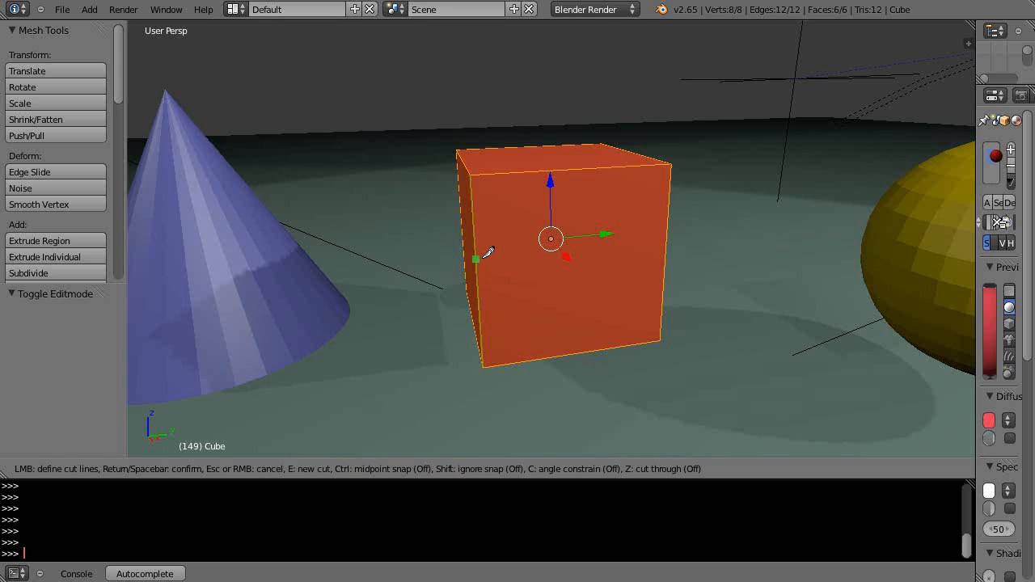
pyautogui.moveTo(486, 283)
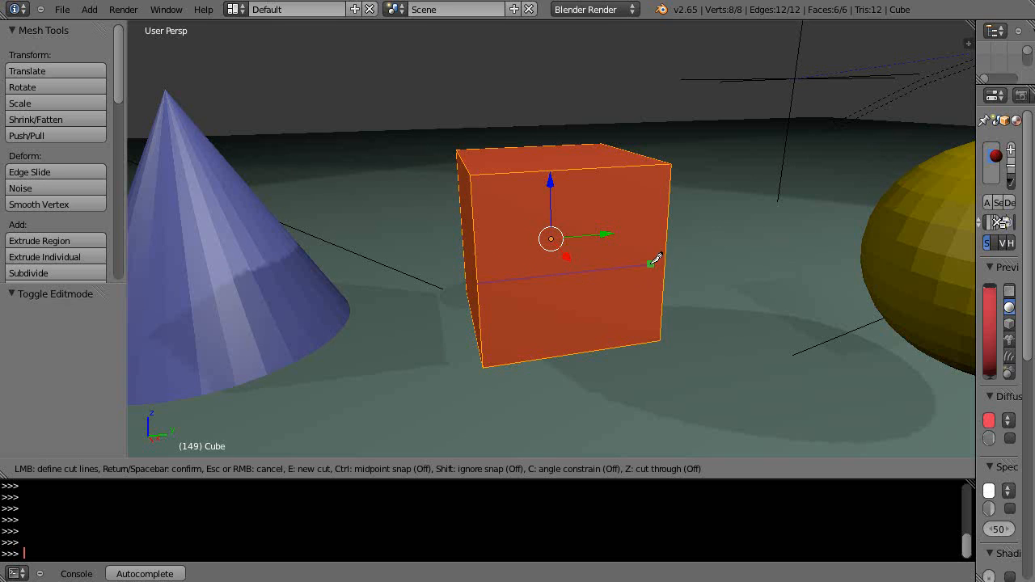
pyautogui.moveTo(663, 257)
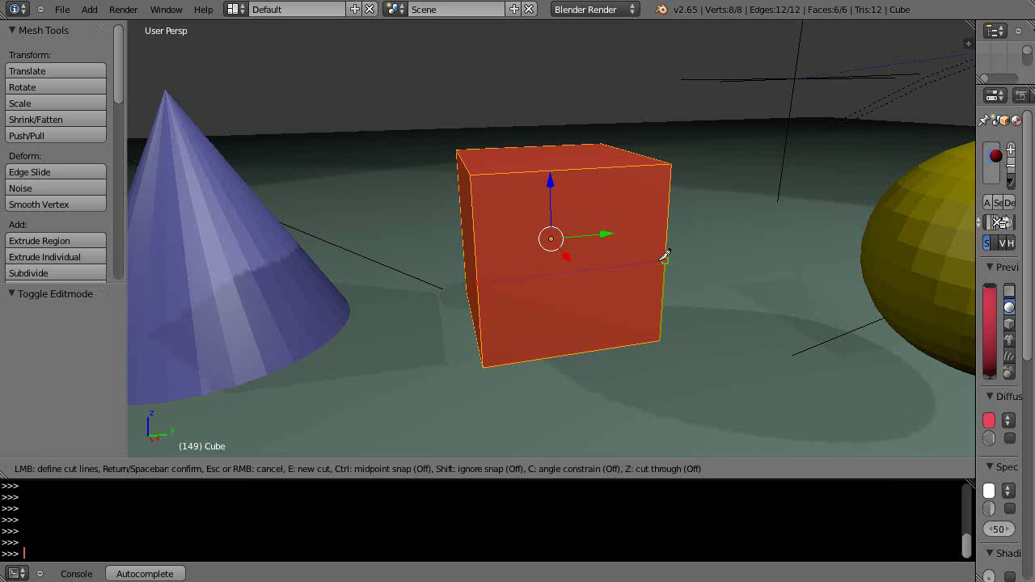
# Confirm the knife cut and delete only the cube's lower front face, leaving a hole.
pyautogui.press('Return')
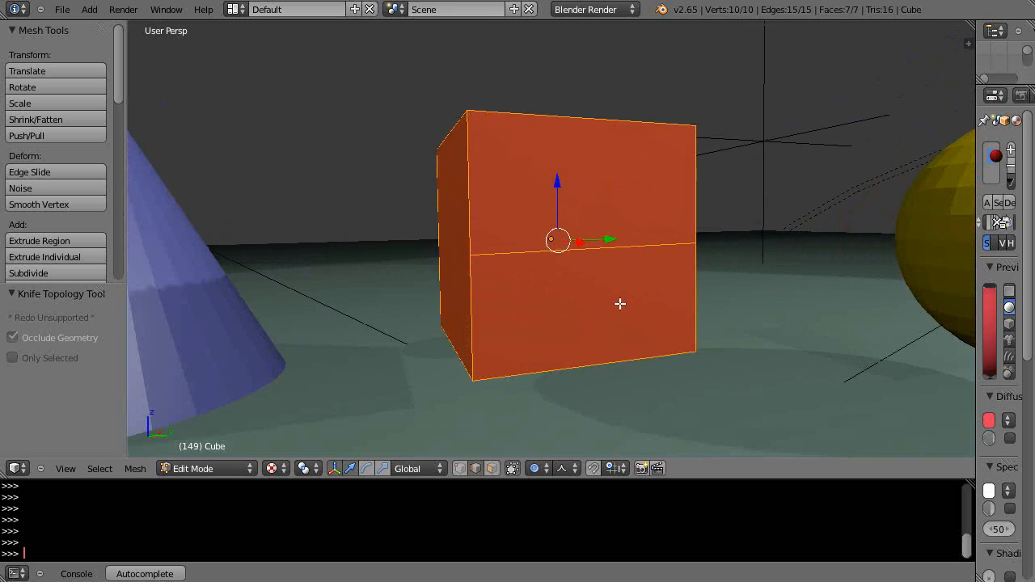
pyautogui.moveTo(574, 281)
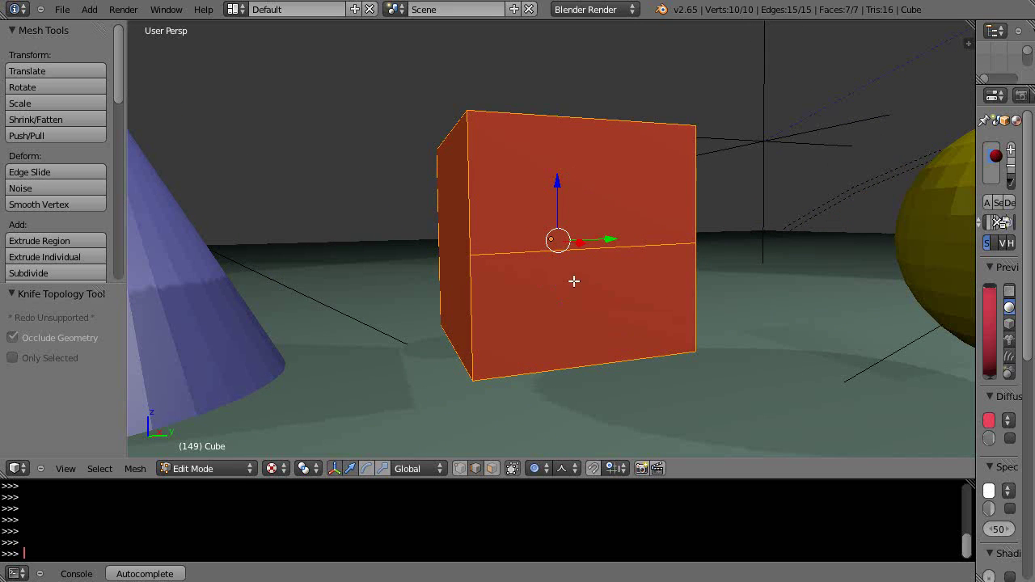
pyautogui.moveTo(436, 383)
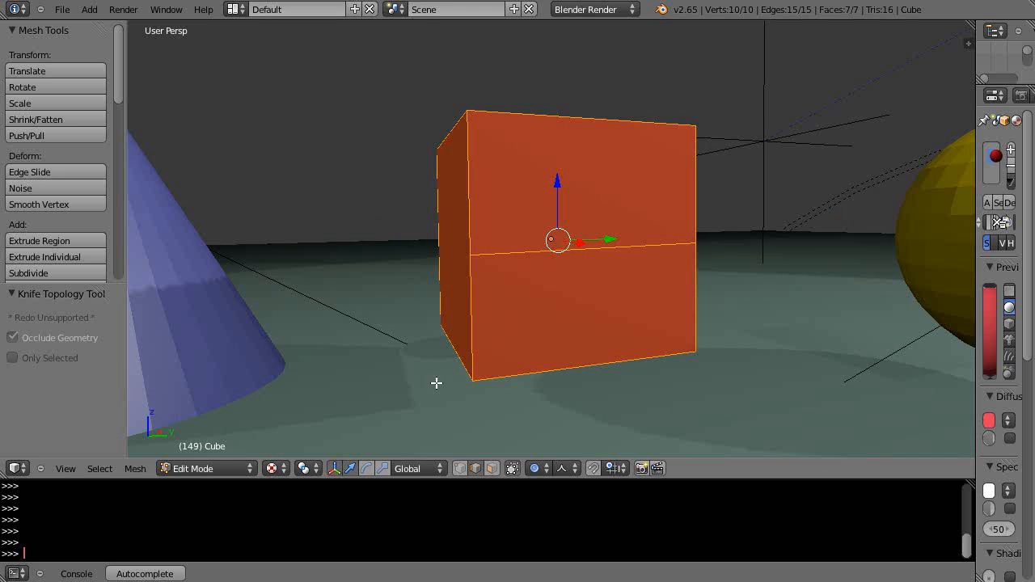
pyautogui.moveTo(586, 330)
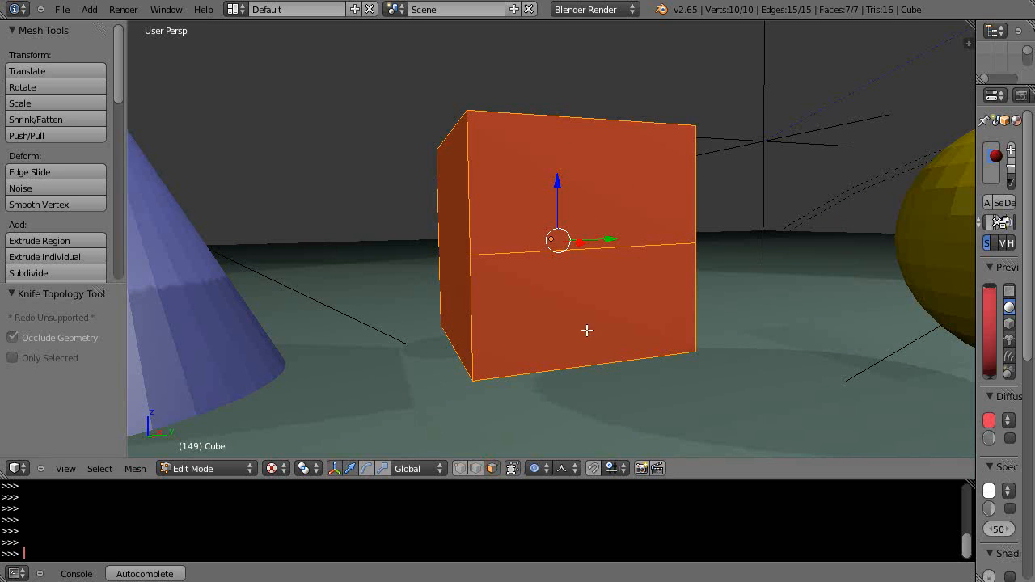
pyautogui.click(585, 323)
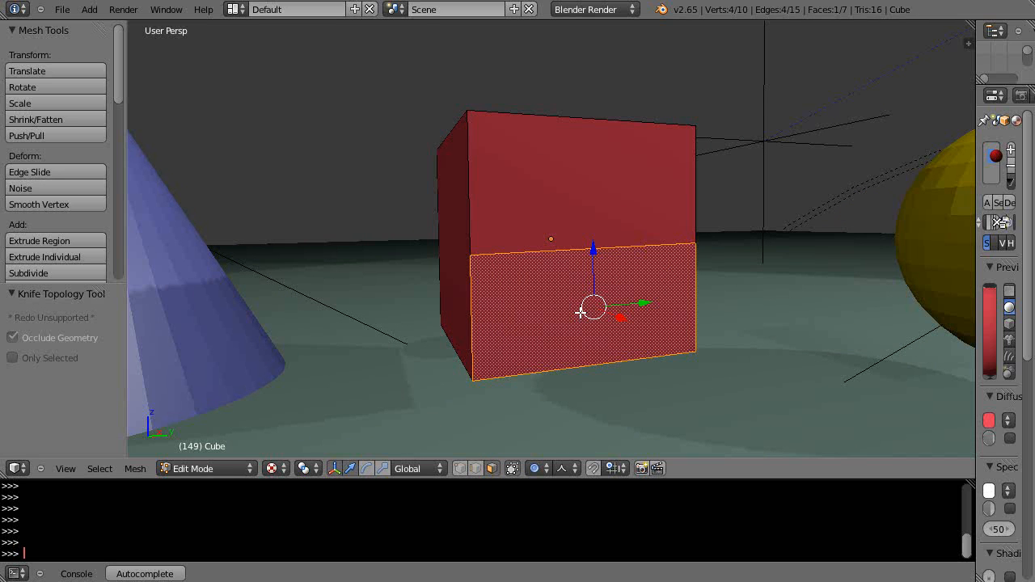
pyautogui.press('x')
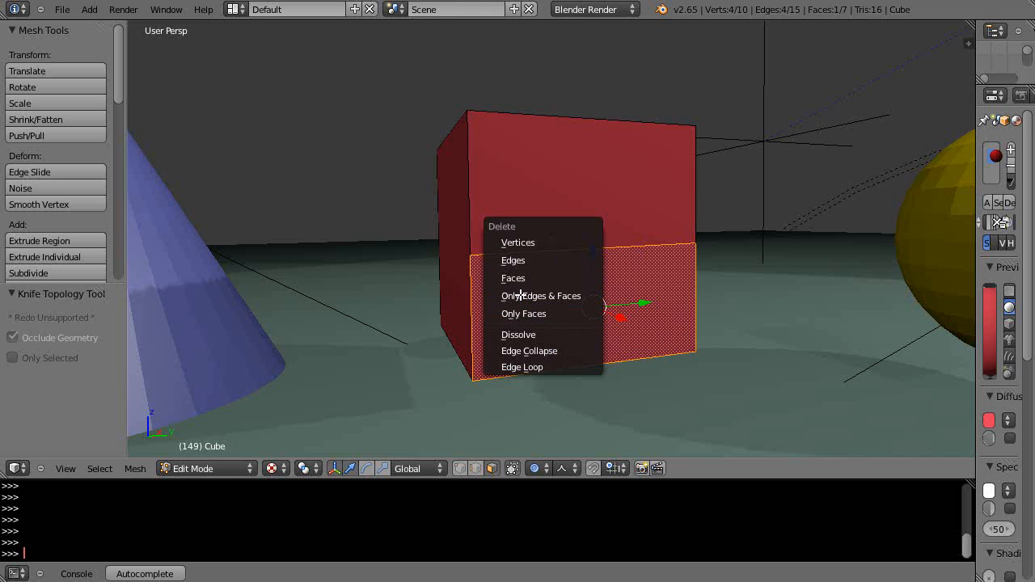
pyautogui.click(524, 313)
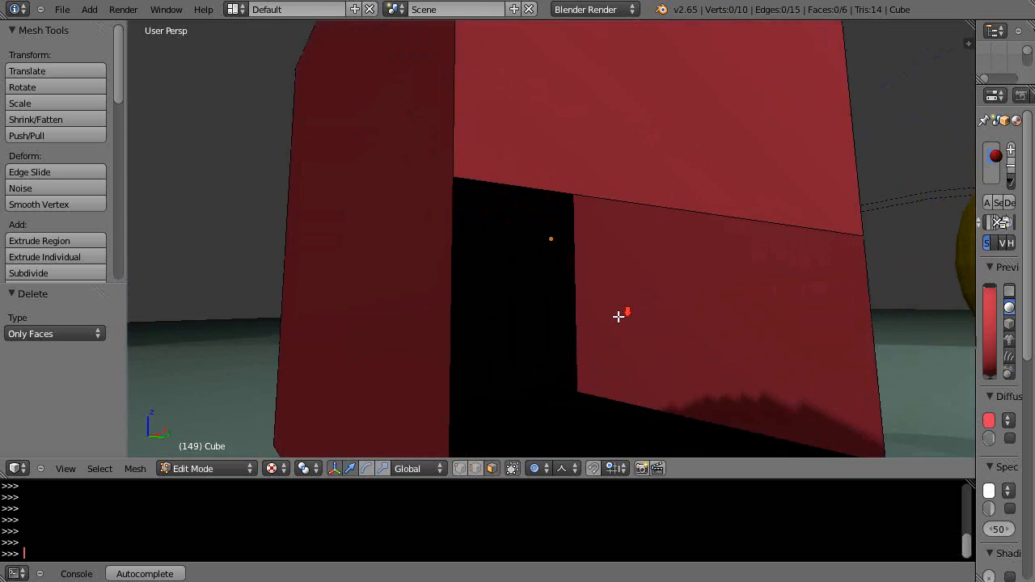
pyautogui.scroll(-3)
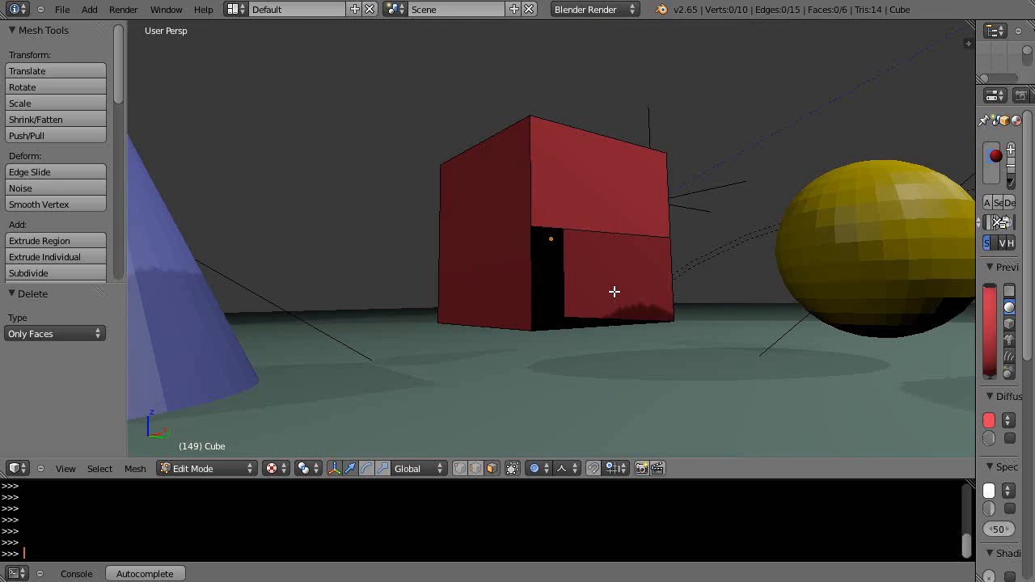
pyautogui.moveTo(562, 242)
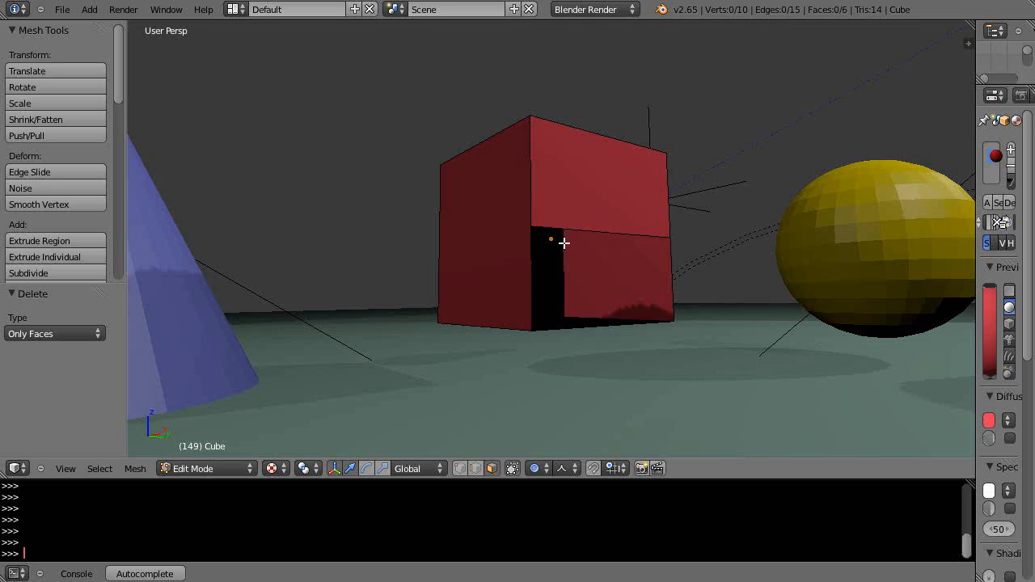
pyautogui.moveTo(531, 339)
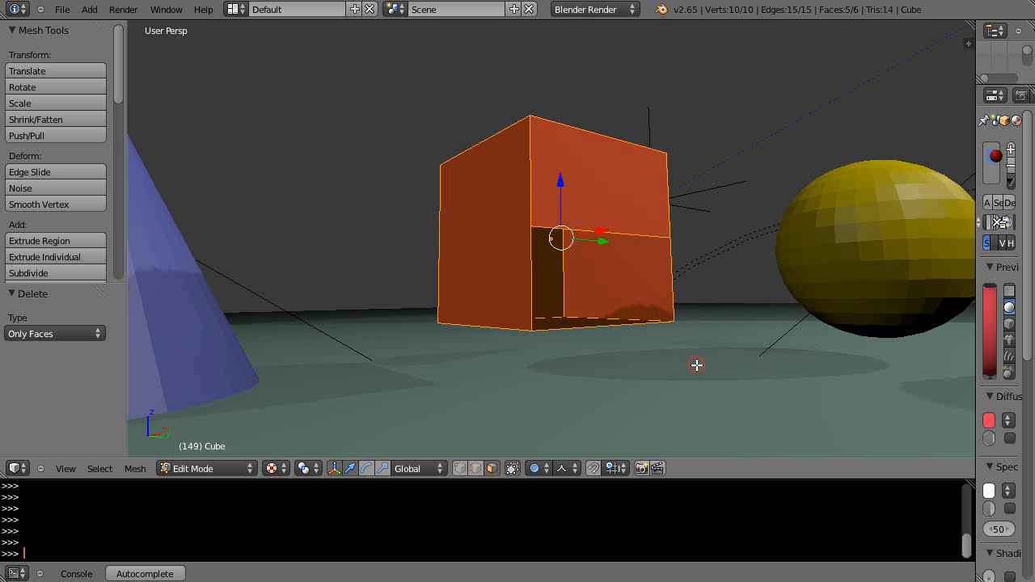
pyautogui.moveTo(510, 502)
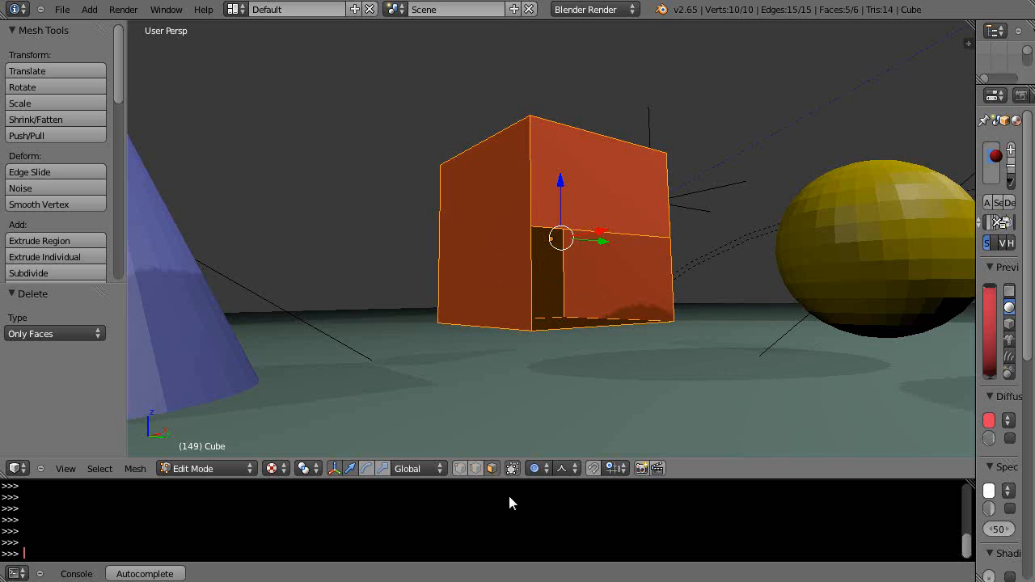
pyautogui.moveTo(493, 469)
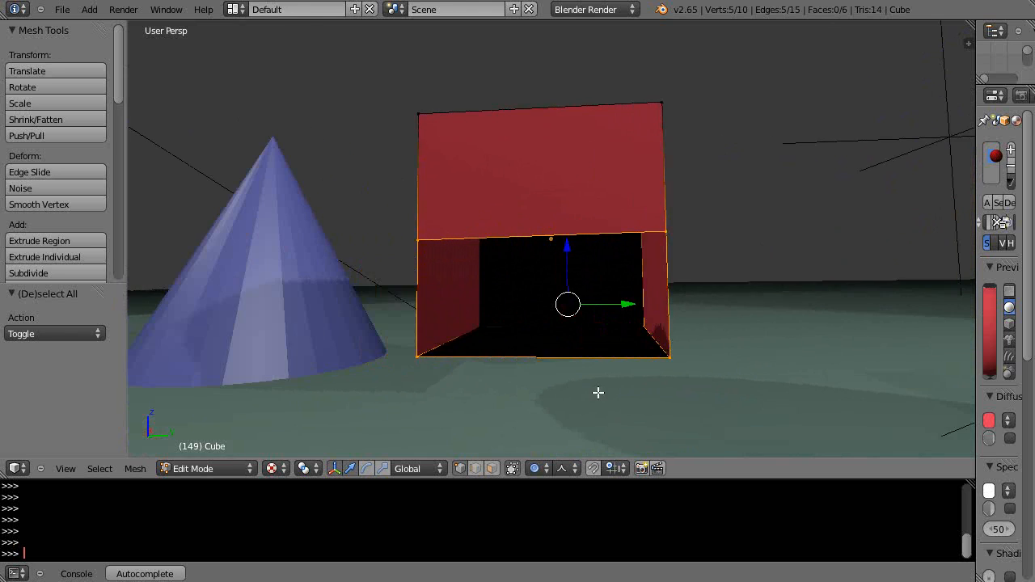
# Orbit around the cube to view the hole being filled with a new face.
pyautogui.moveTo(566, 307); pyautogui.dragTo(553, 373)
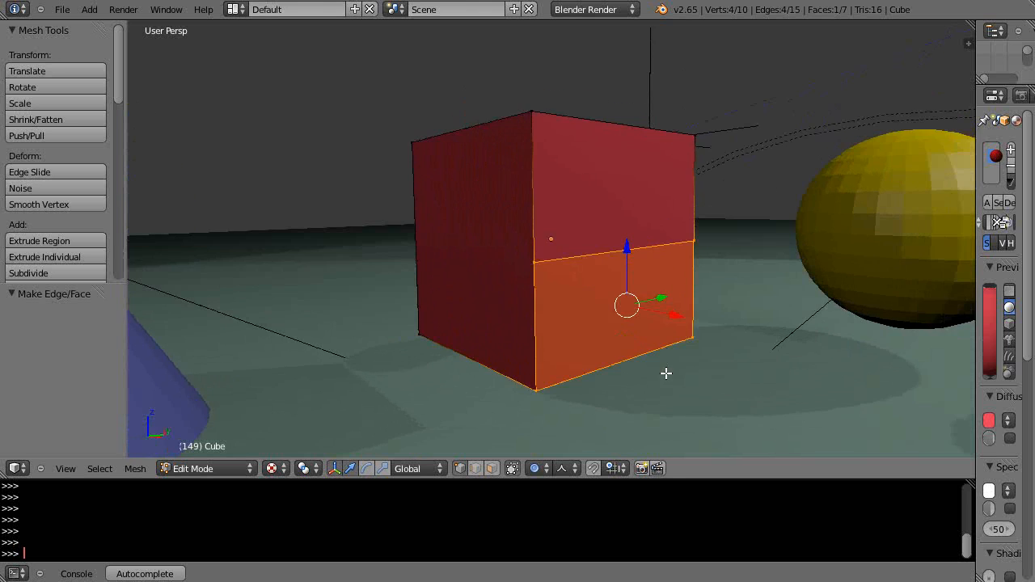
# Leave the cube's Edit Mode, move to the cylinder and clear its selection.
pyautogui.press('Tab')
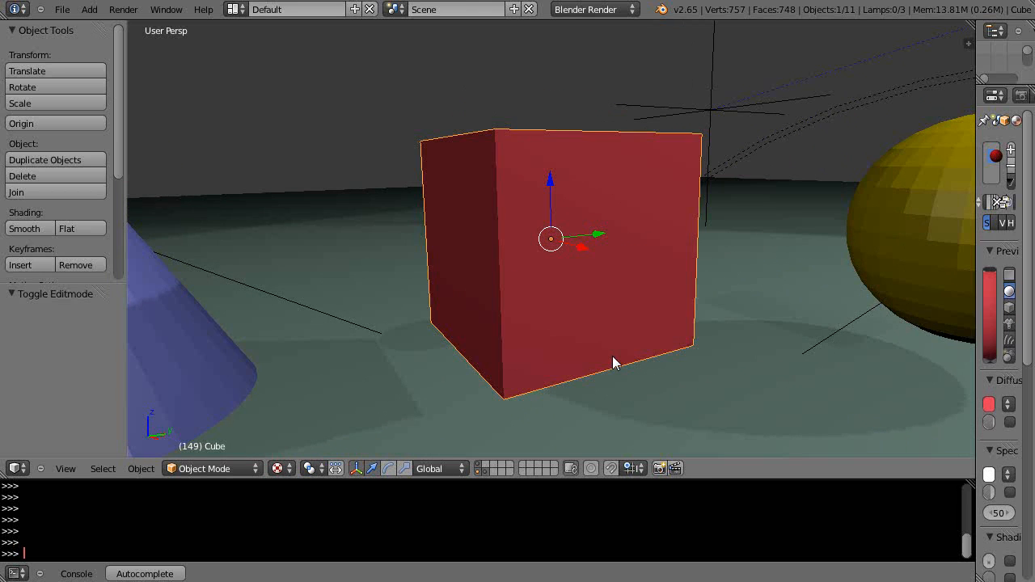
pyautogui.scroll(-3)
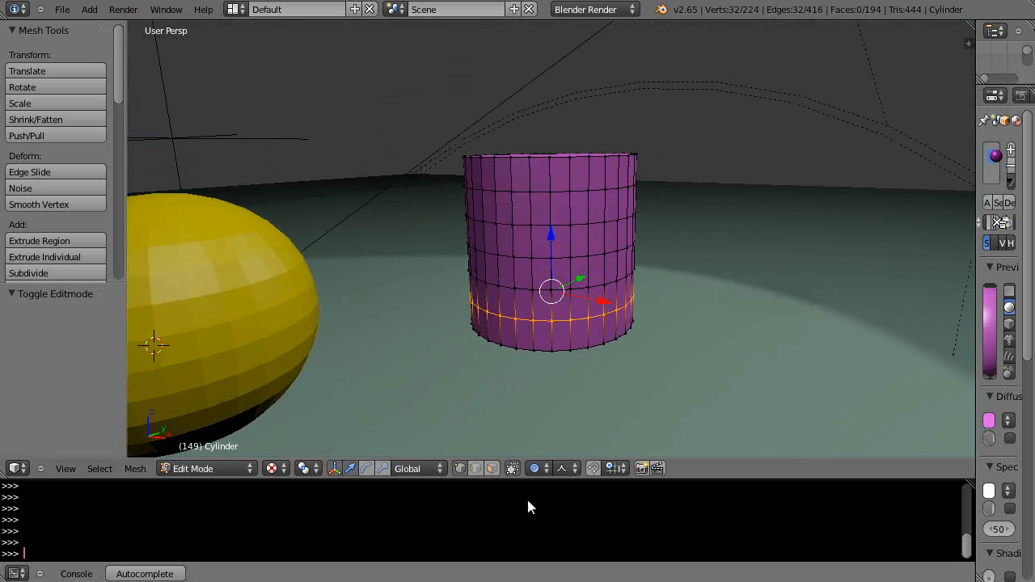
pyautogui.moveTo(511, 469)
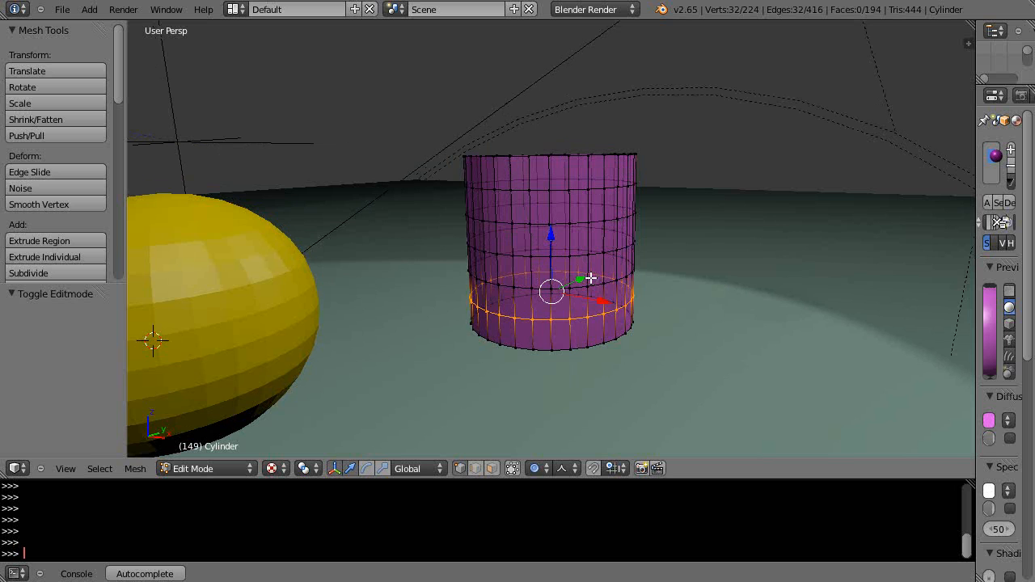
pyautogui.press('a')
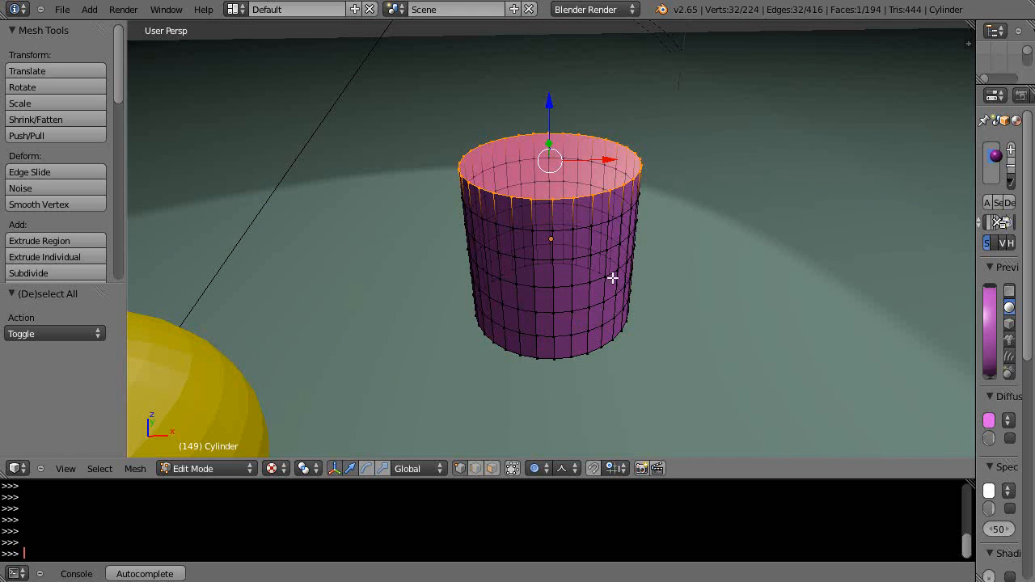
pyautogui.moveTo(521, 191)
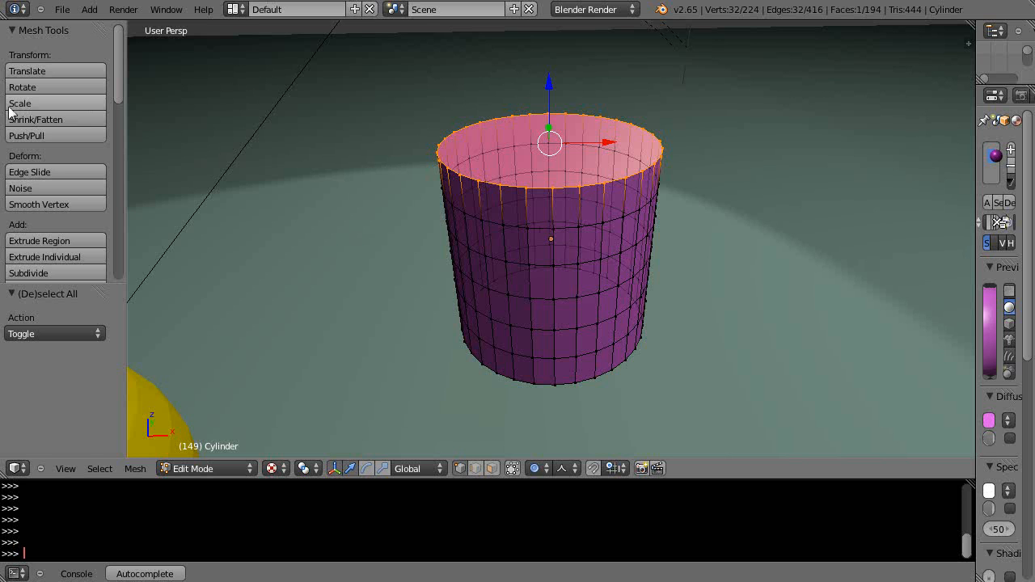
pyautogui.moveTo(36, 120)
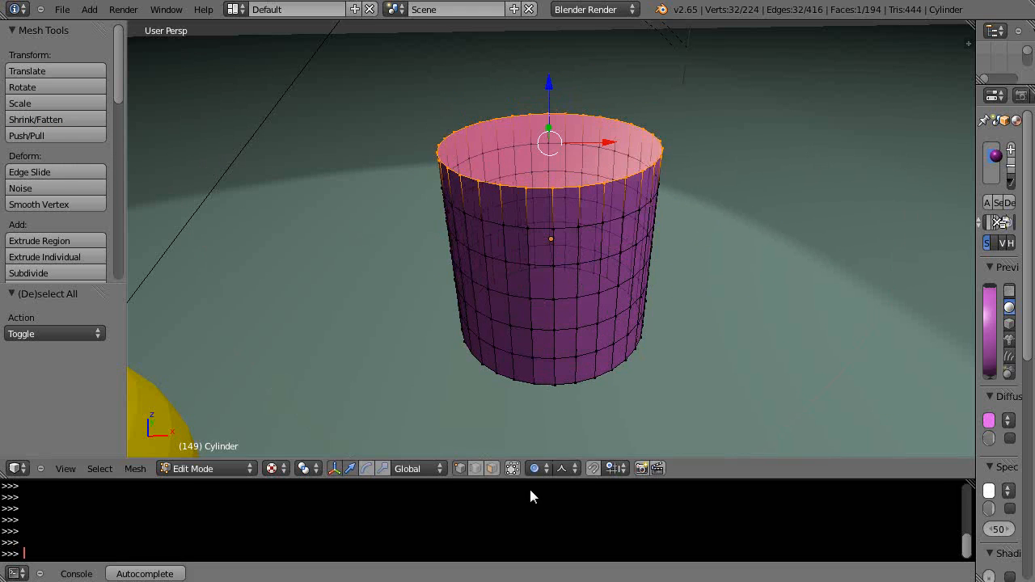
# Set Proportional Editing to Disable in the header.
pyautogui.click(535, 469)
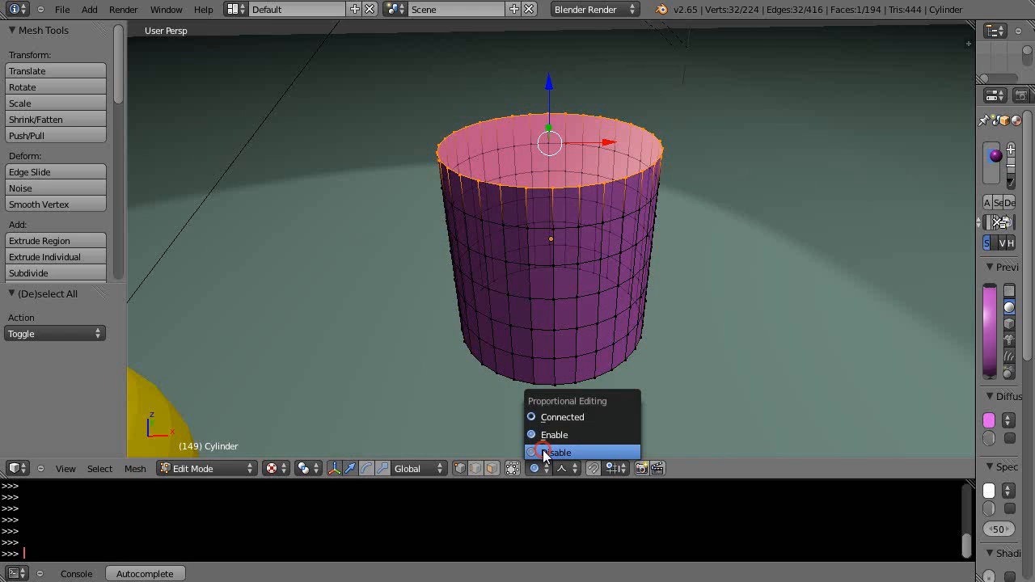
pyautogui.click(558, 452)
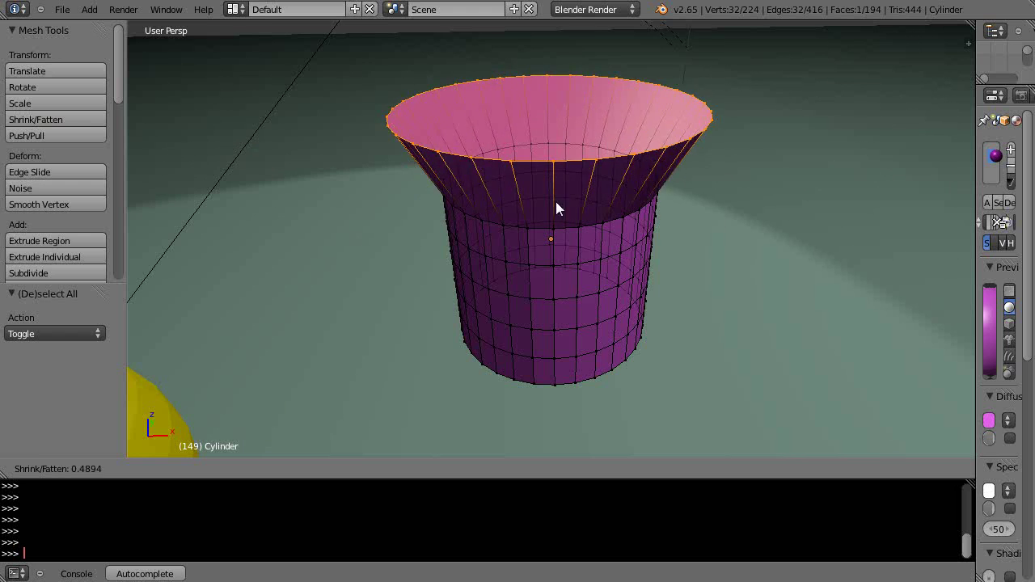
pyautogui.moveTo(375, 184)
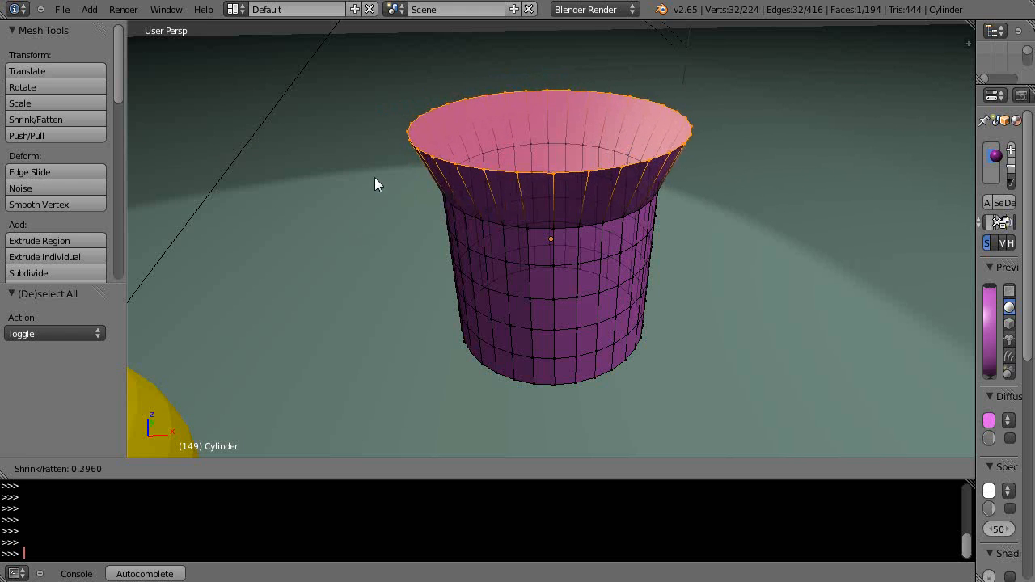
pyautogui.moveTo(526, 197)
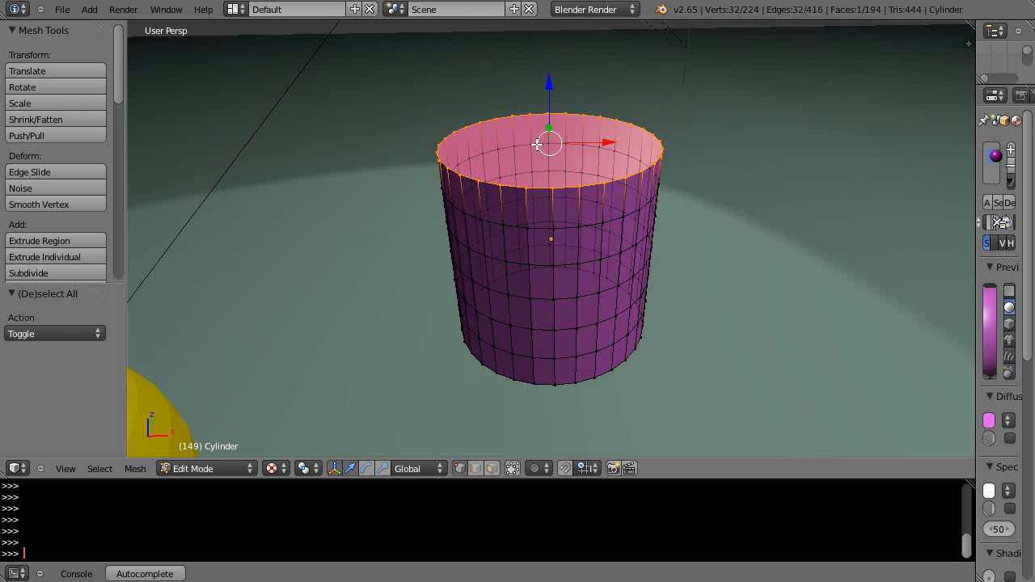
pyautogui.moveTo(754, 148)
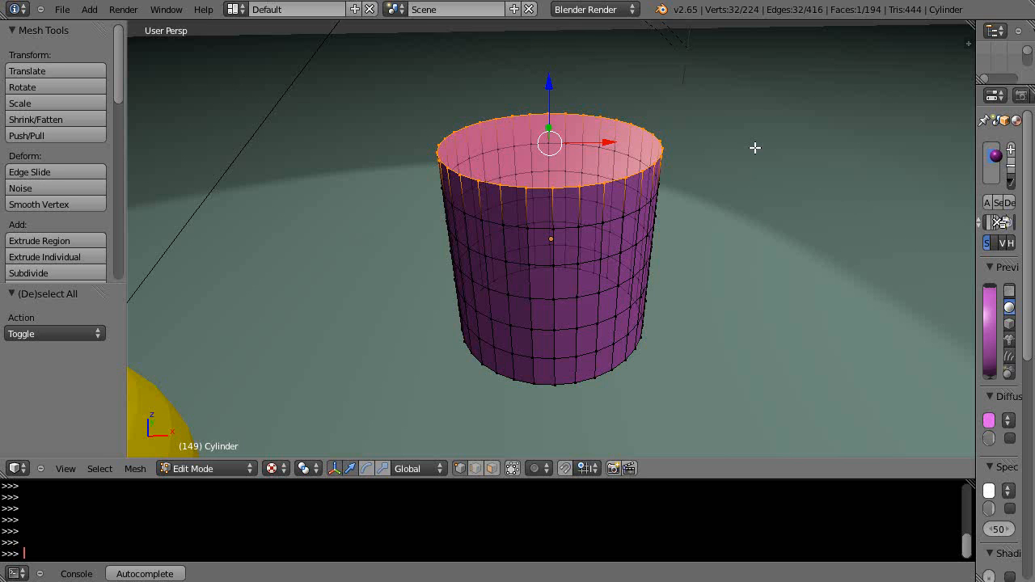
# Extrude the cylinder's top ring in place and scale it inward to a small centre circle.
pyautogui.press('s')
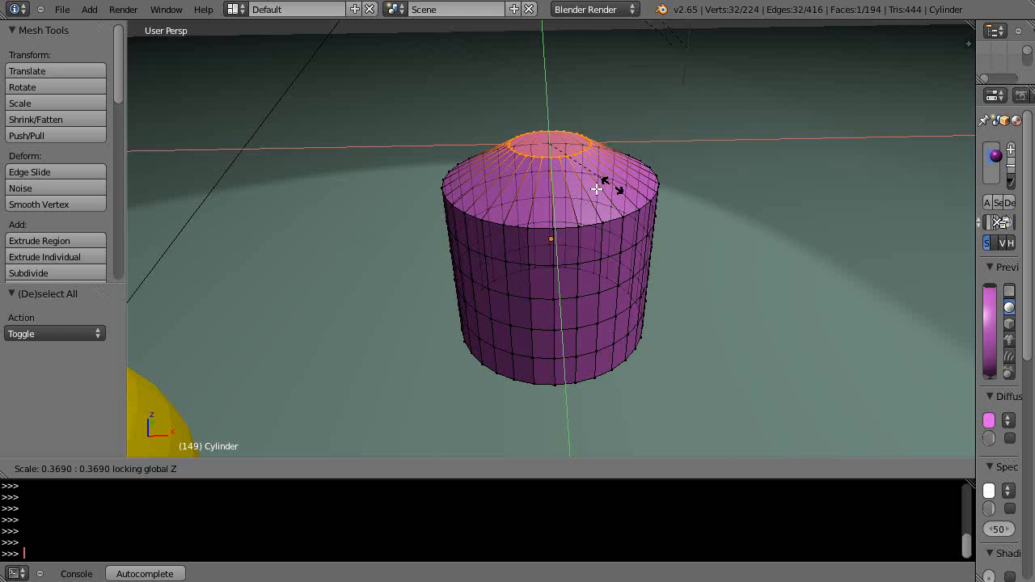
pyautogui.moveTo(692, 184)
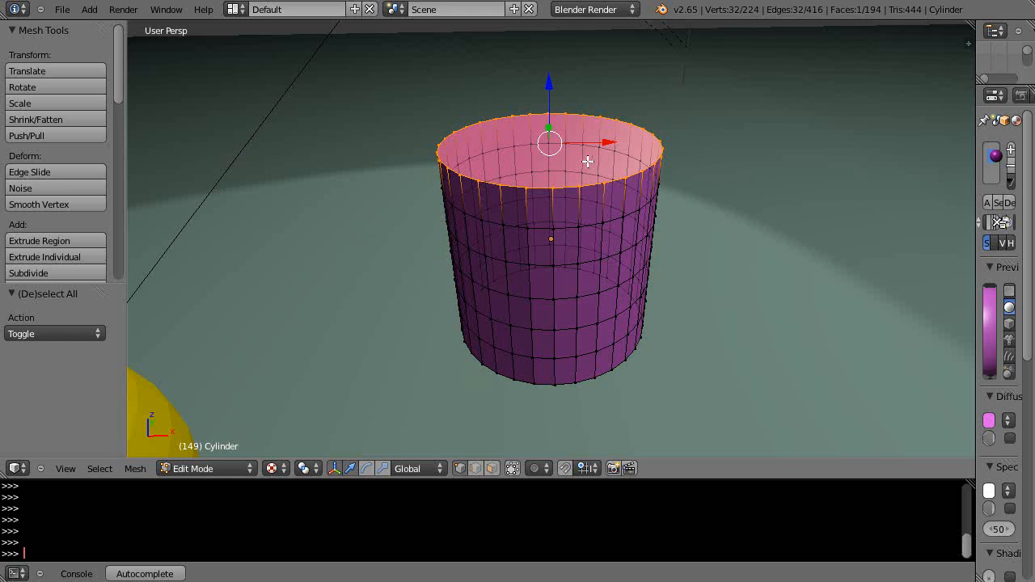
pyautogui.click(39, 240)
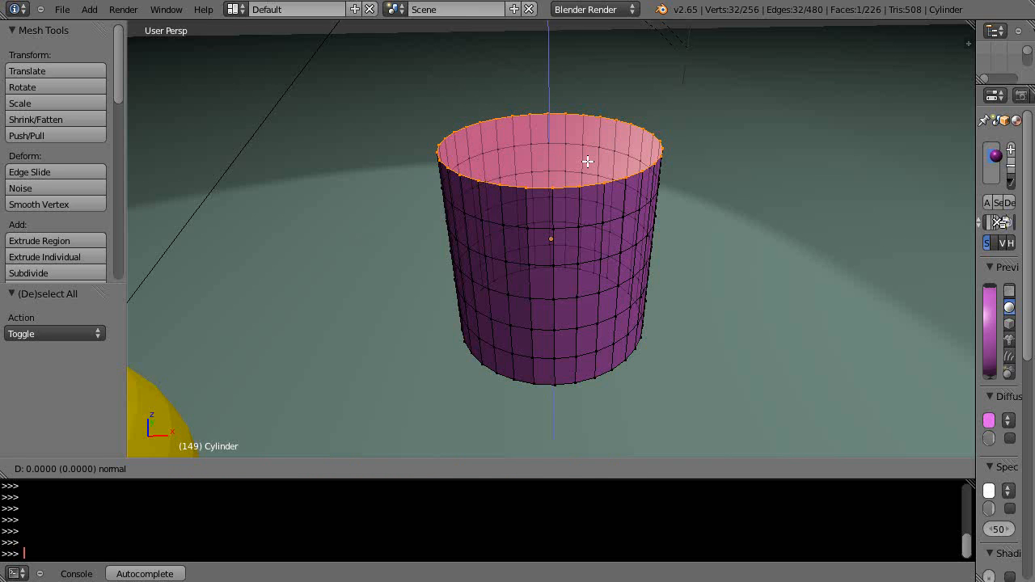
pyautogui.click(39, 239)
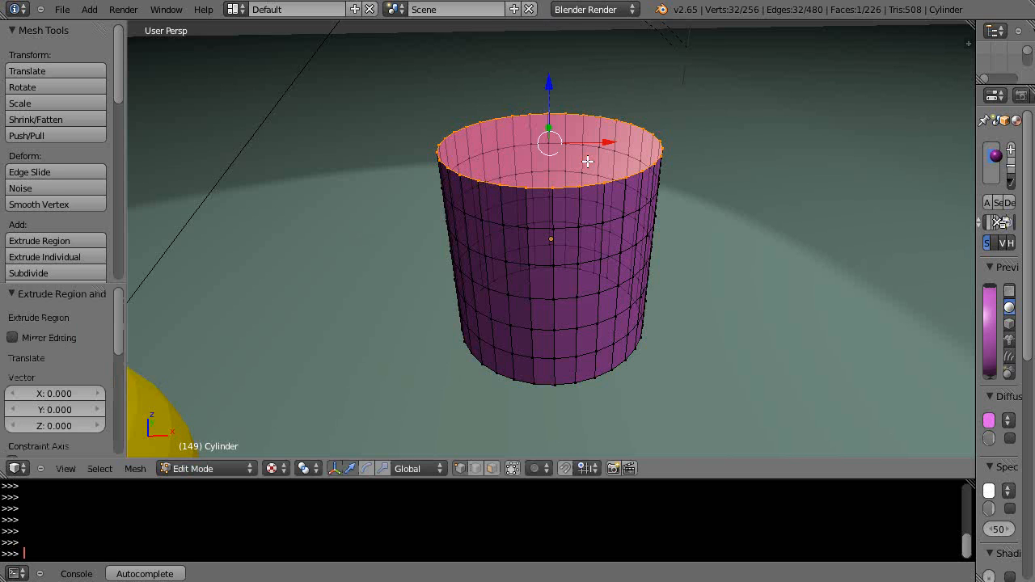
pyautogui.moveTo(675, 171)
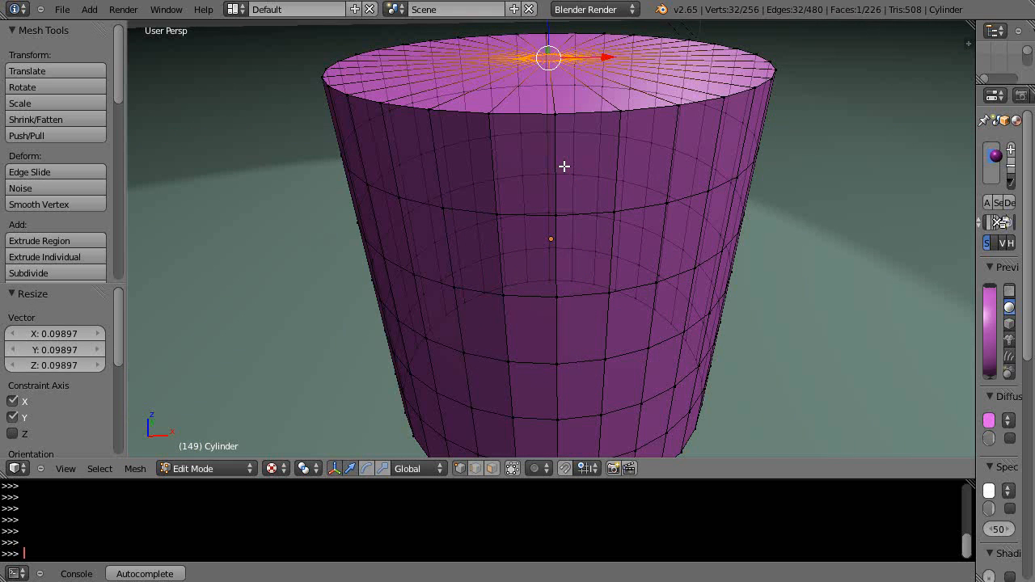
pyautogui.moveTo(529, 70)
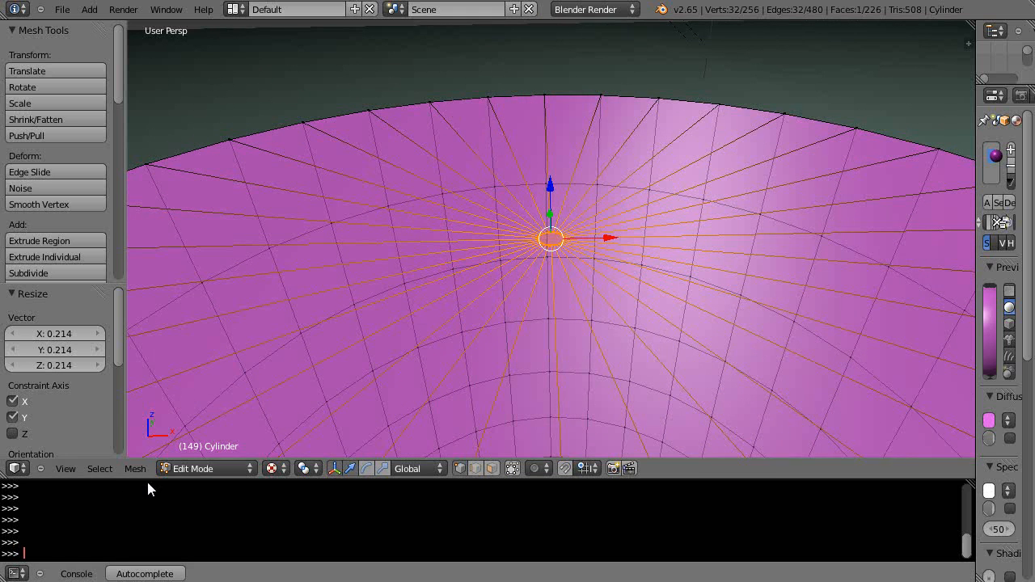
pyautogui.click(136, 469)
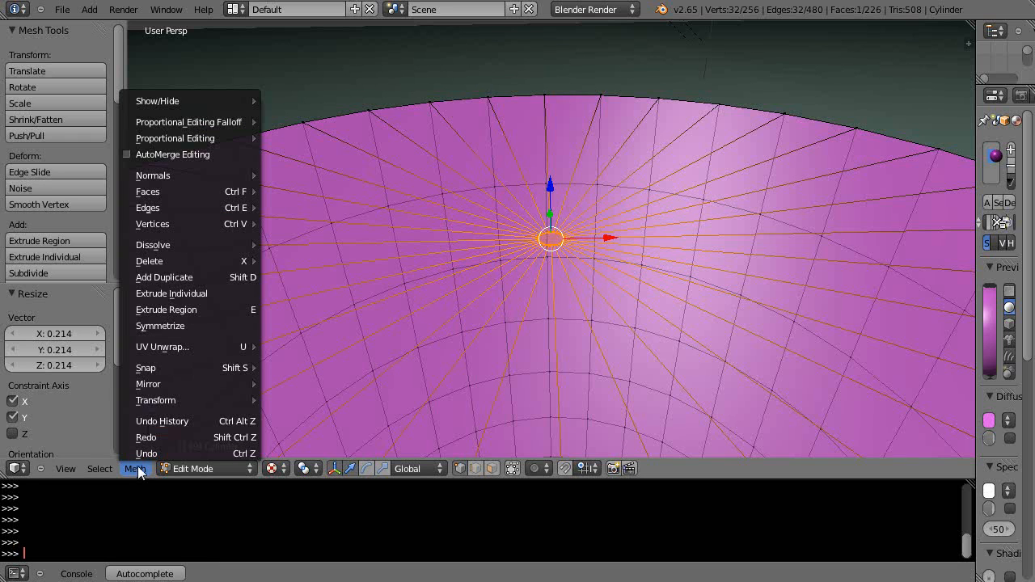
pyautogui.moveTo(152, 224)
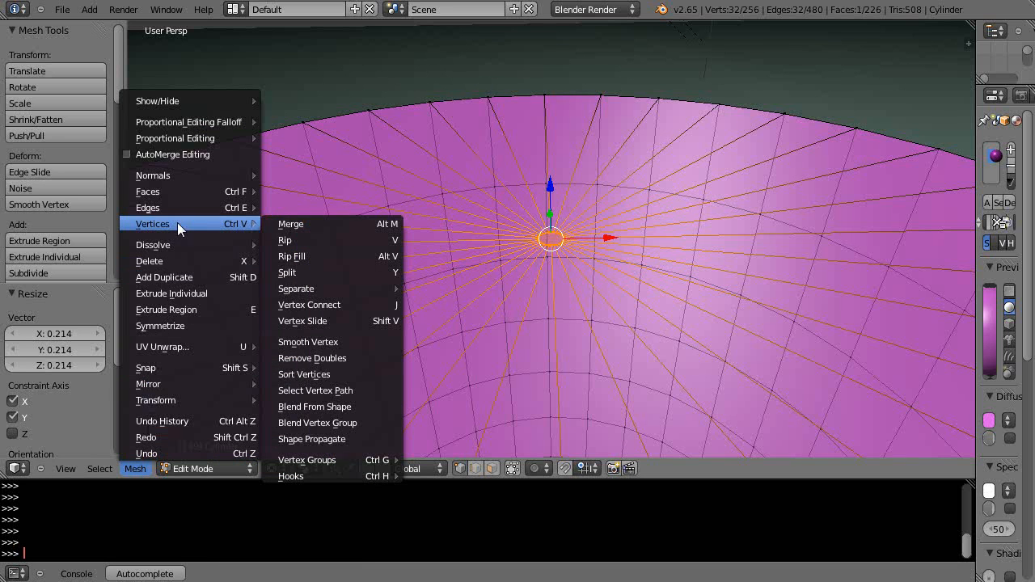
pyautogui.moveTo(291, 223)
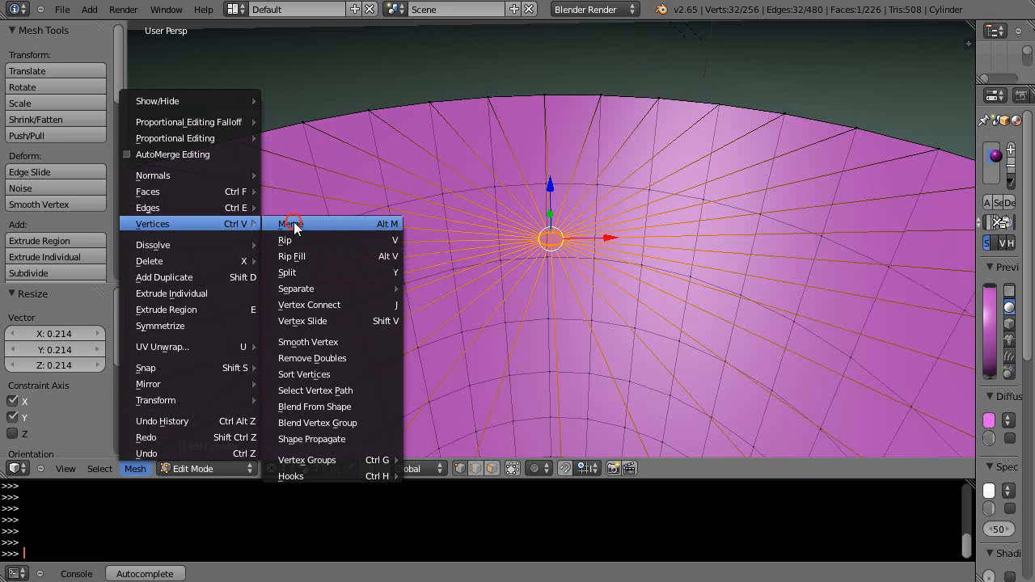